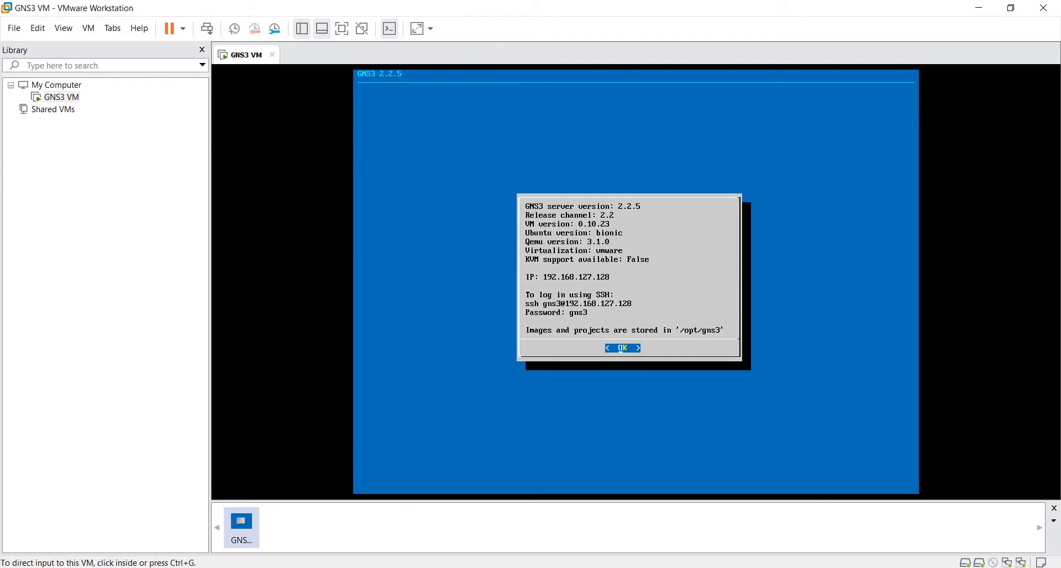
{"action": "mouse_move", "coordinate": [59, 97]}
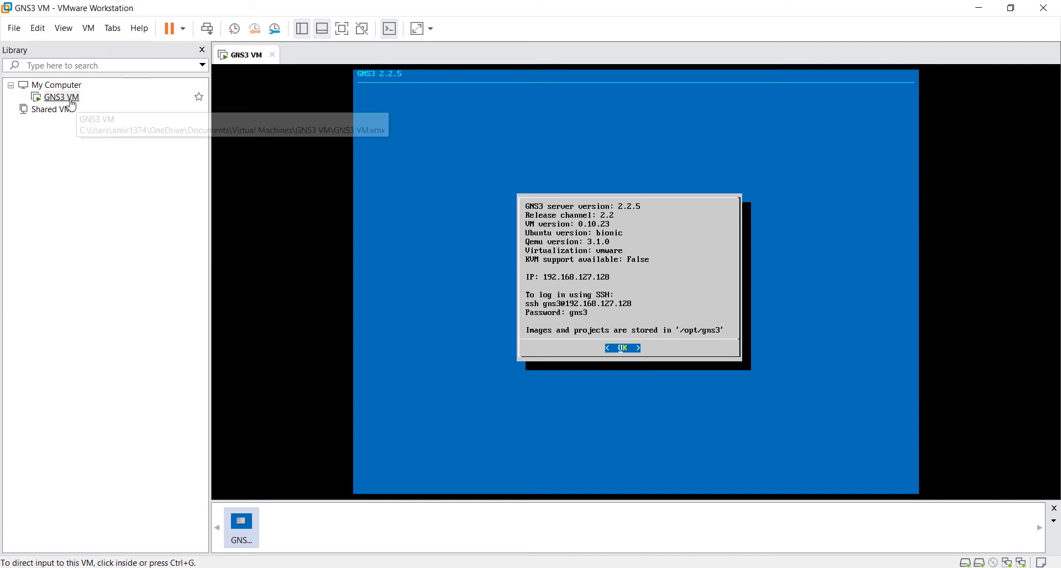
- Power the GNS3 VM off and on again from the VMware Workstation Library
{"action": "right_click", "coordinate": [61, 97]}
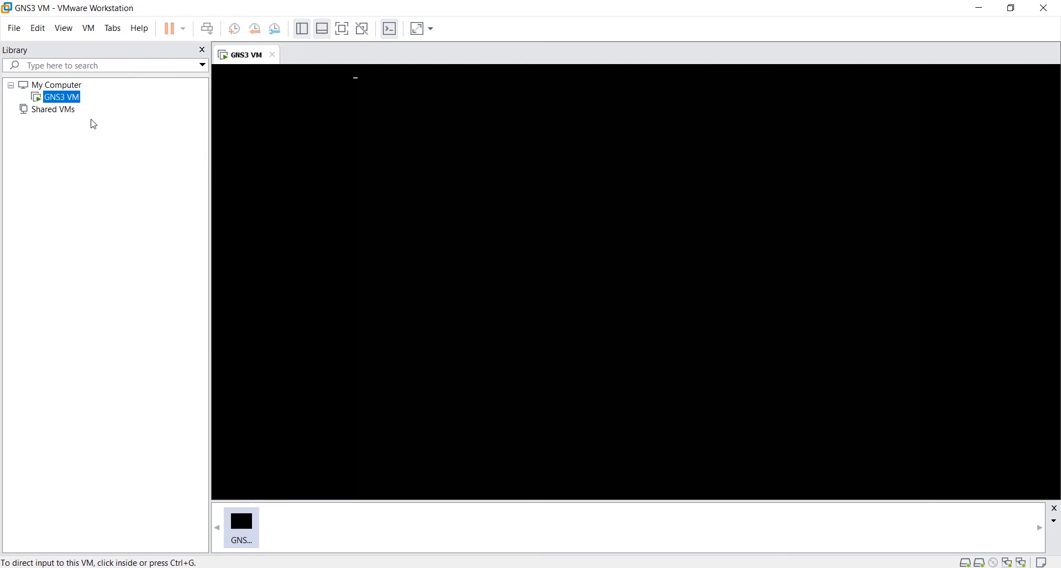
{"action": "right_click", "coordinate": [61, 96]}
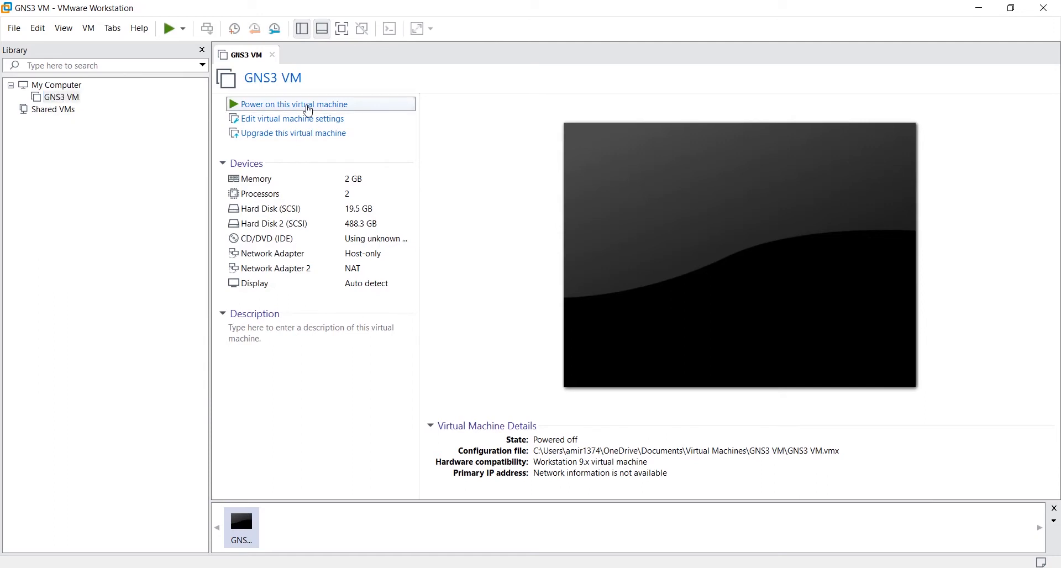
{"action": "left_click", "coordinate": [293, 104]}
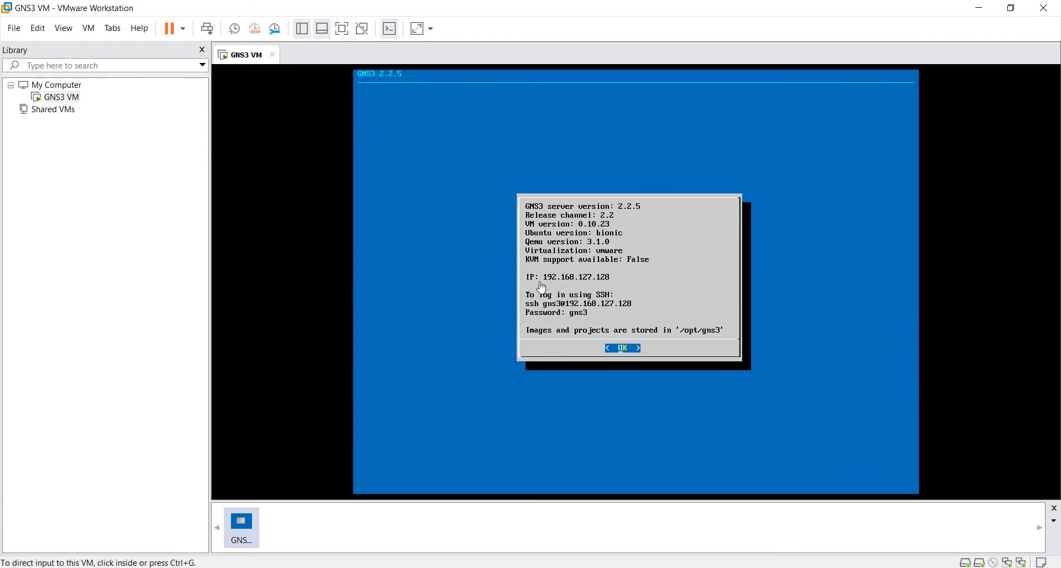
{"action": "mouse_move", "coordinate": [669, 255]}
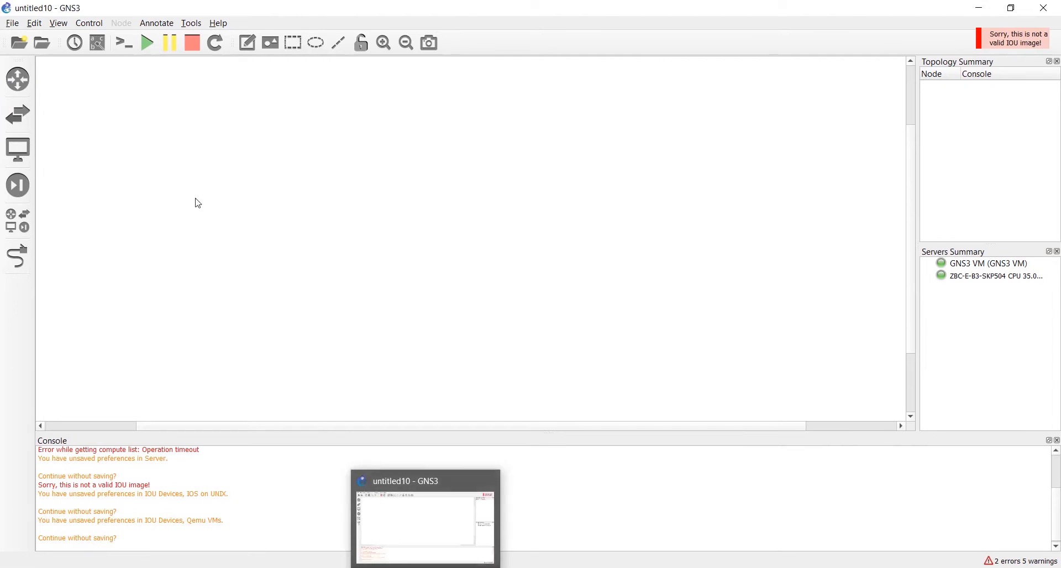
{"action": "left_click", "coordinate": [11, 22]}
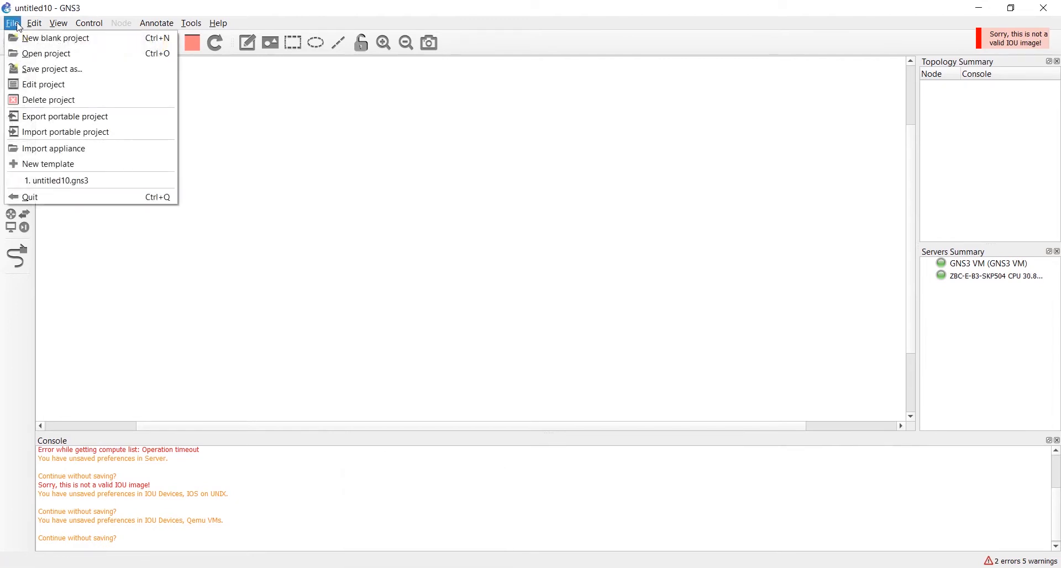
{"action": "left_click", "coordinate": [58, 22]}
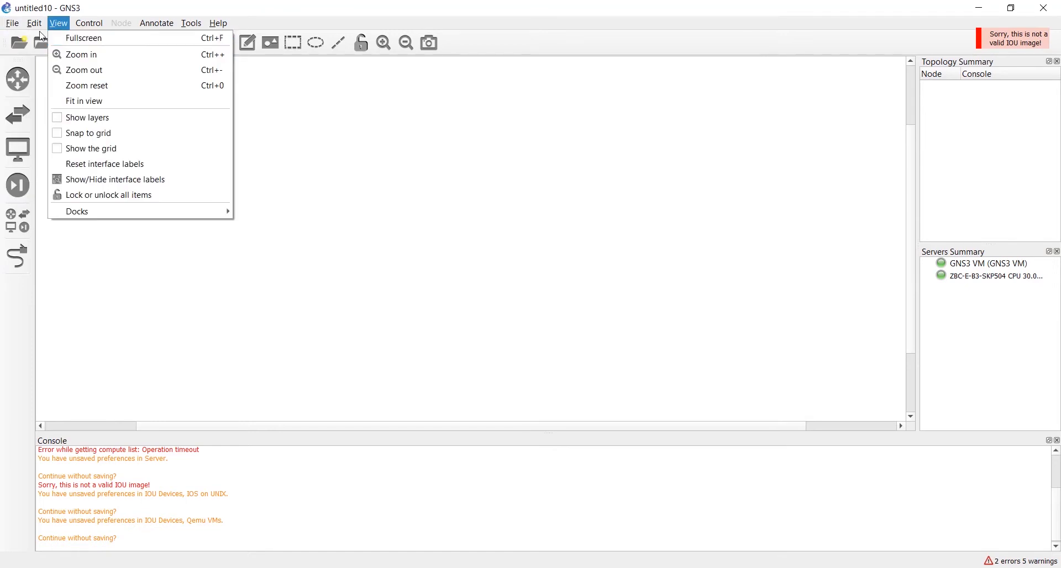
{"action": "left_click", "coordinate": [12, 22]}
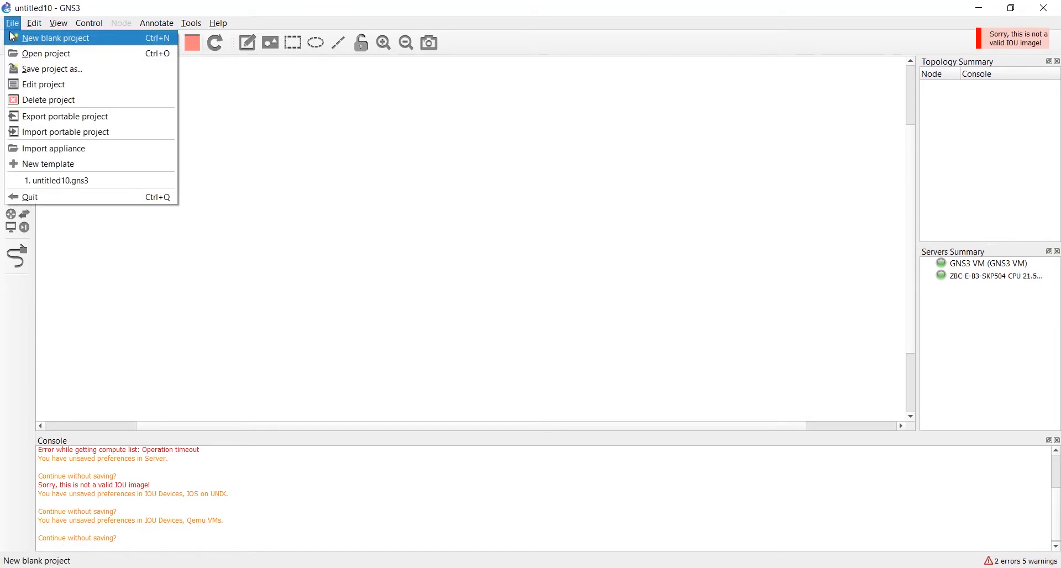
{"action": "left_click", "coordinate": [192, 23]}
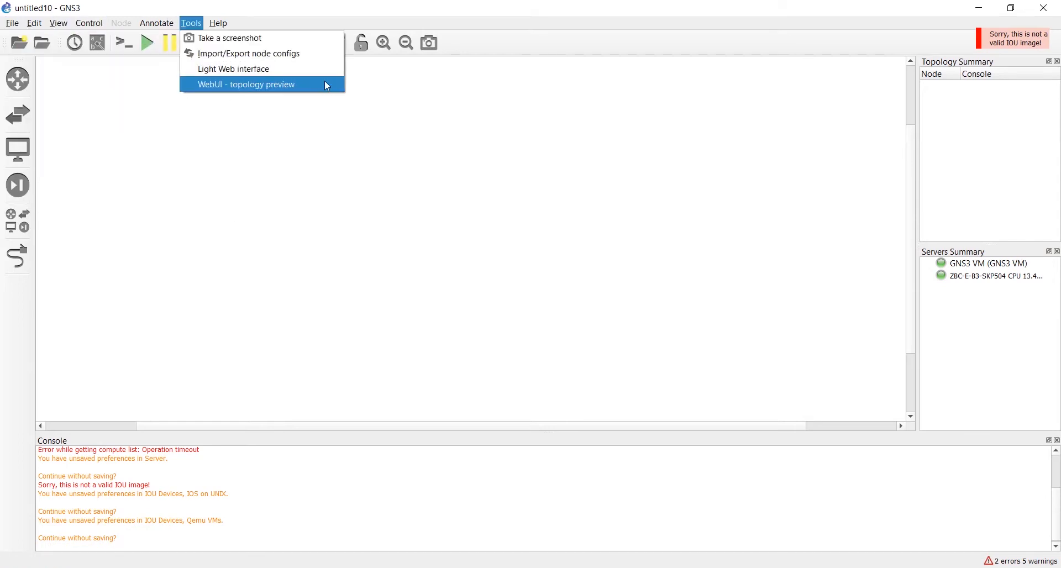
{"action": "mouse_move", "coordinate": [467, 205]}
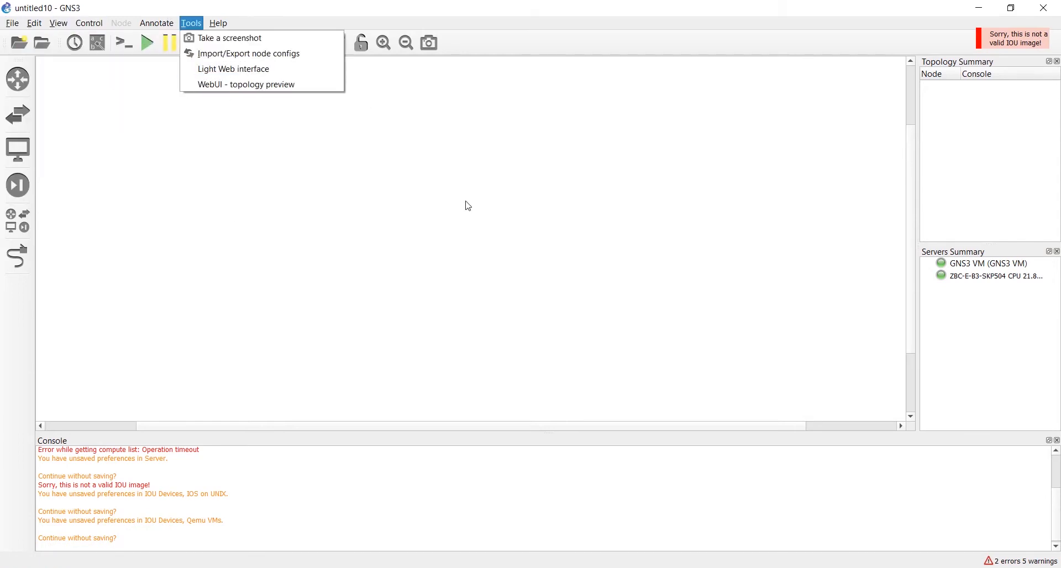
{"action": "left_click", "coordinate": [33, 22]}
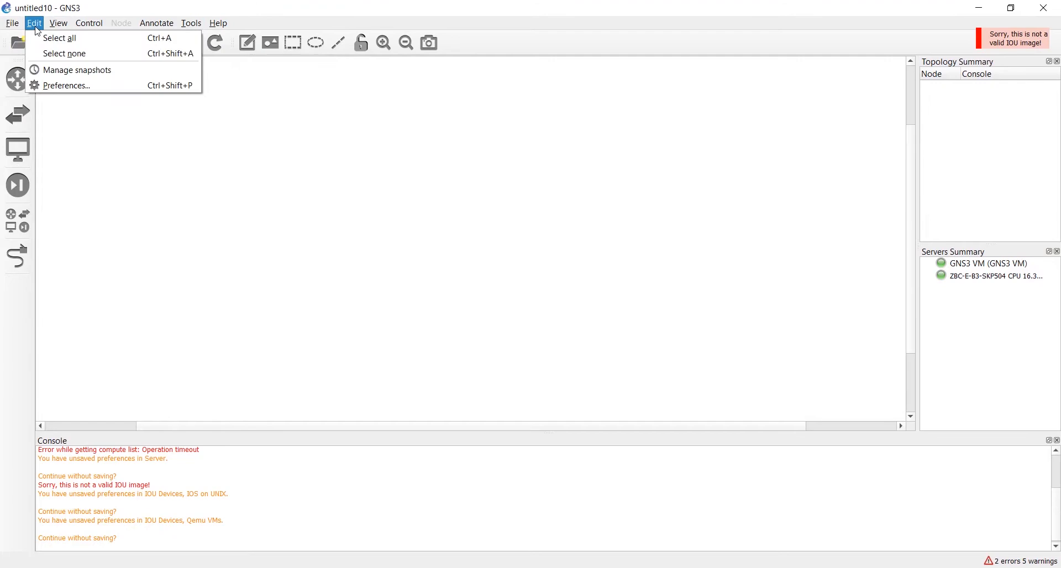
{"action": "mouse_move", "coordinate": [66, 85]}
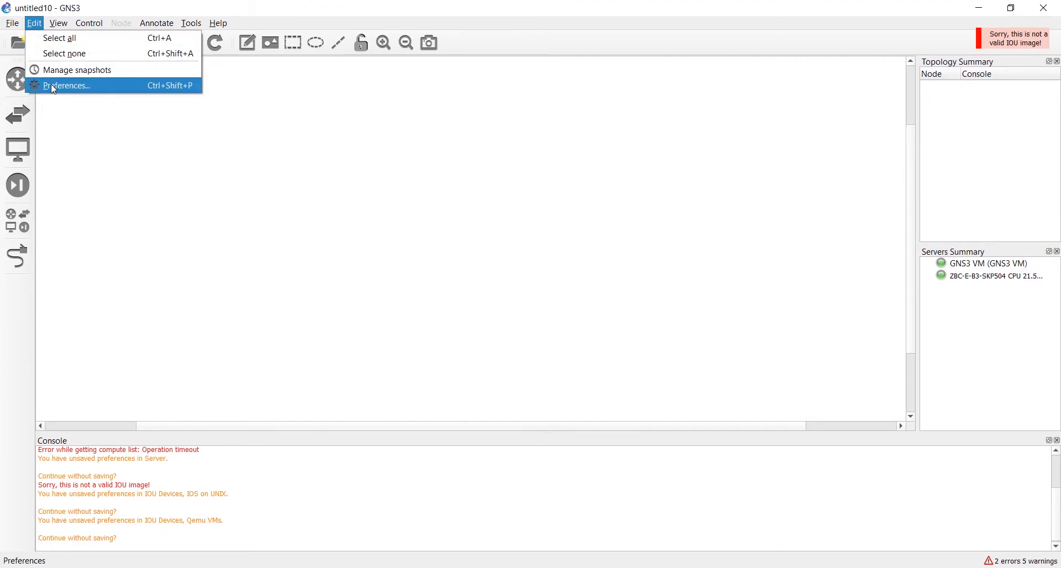
- Begin a new QEMU VM template from the Qemu VMs section of GNS3 Preferences
{"action": "left_click", "coordinate": [66, 85]}
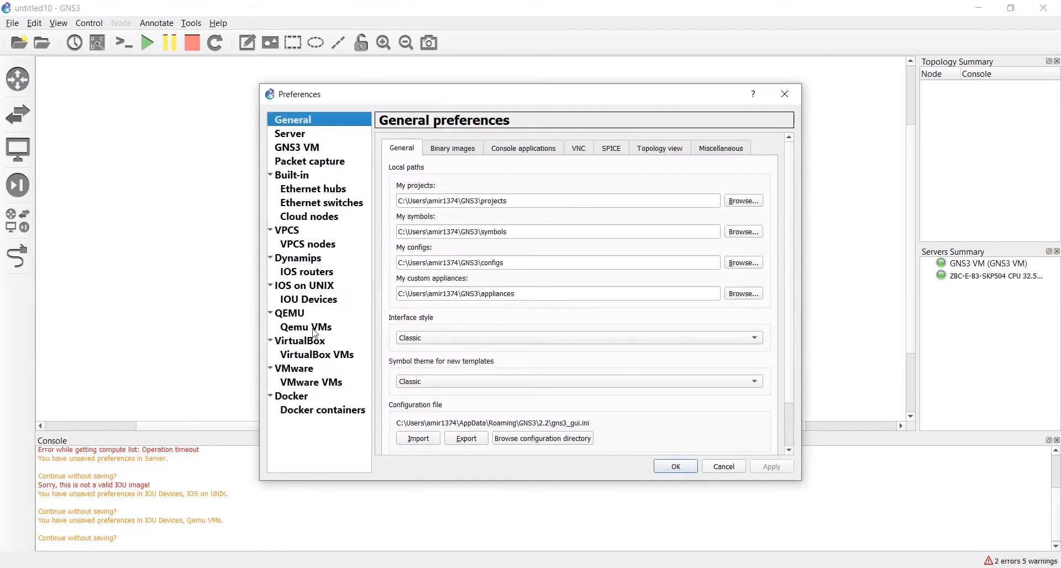
{"action": "left_click", "coordinate": [305, 327]}
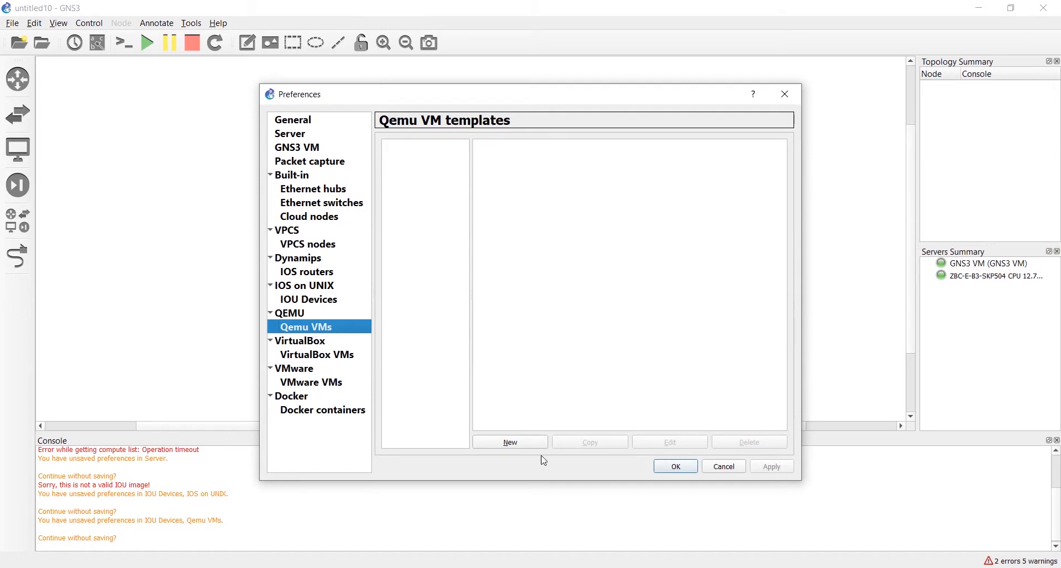
{"action": "left_click", "coordinate": [509, 442]}
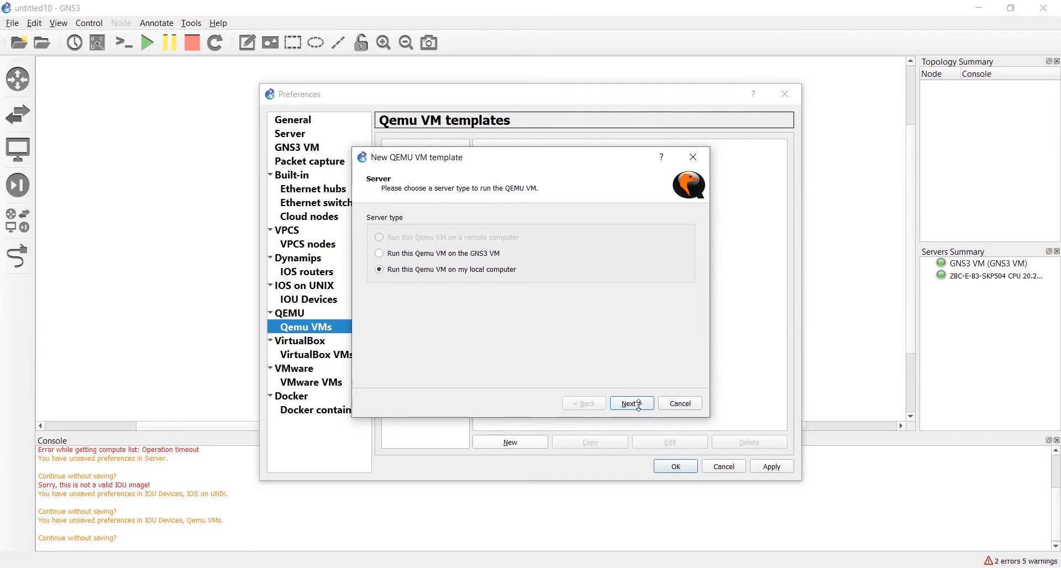
- Create a local template named Switch-L2 with 512 MB RAM and telnet console
{"action": "left_click", "coordinate": [631, 403]}
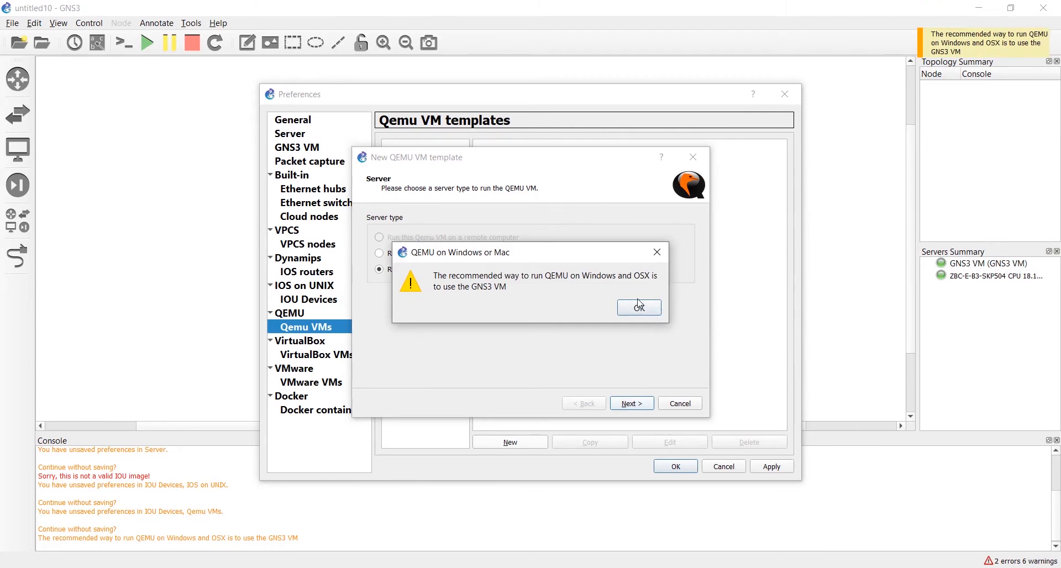
{"action": "left_click", "coordinate": [638, 307]}
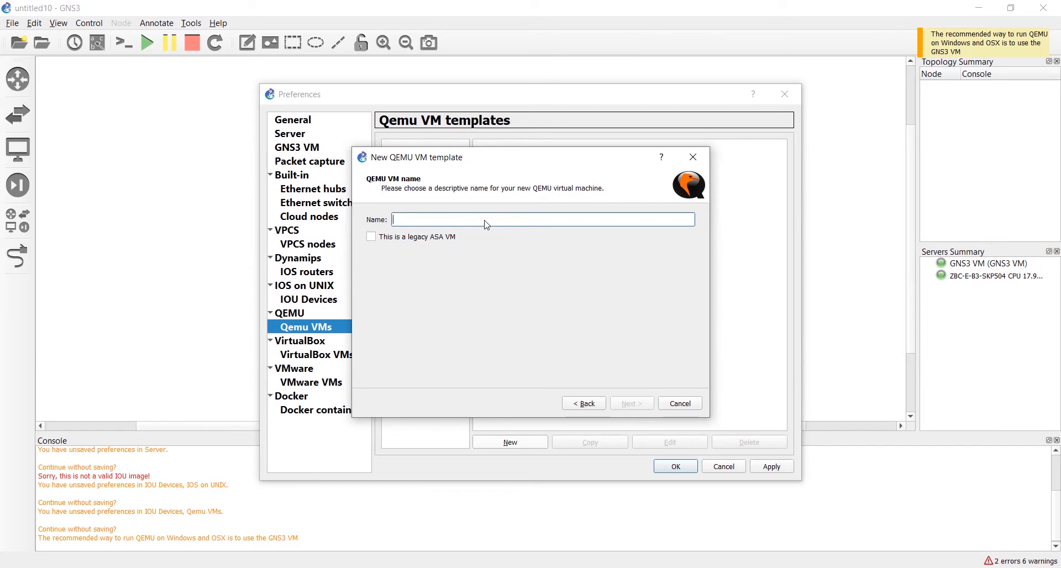
{"action": "type", "text": "Switch-L2"}
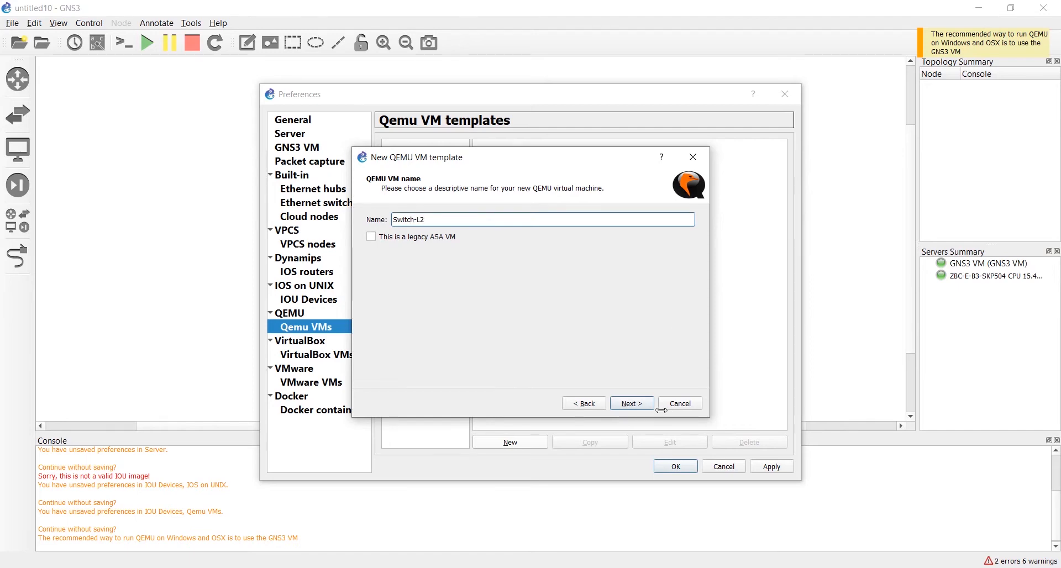
{"action": "left_click", "coordinate": [630, 403]}
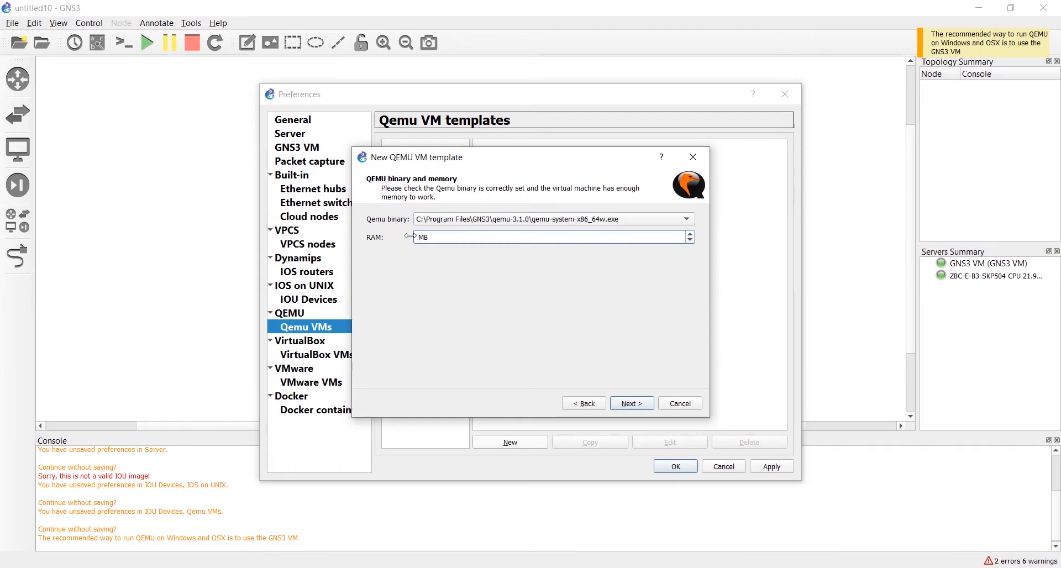
{"action": "type", "text": "512"}
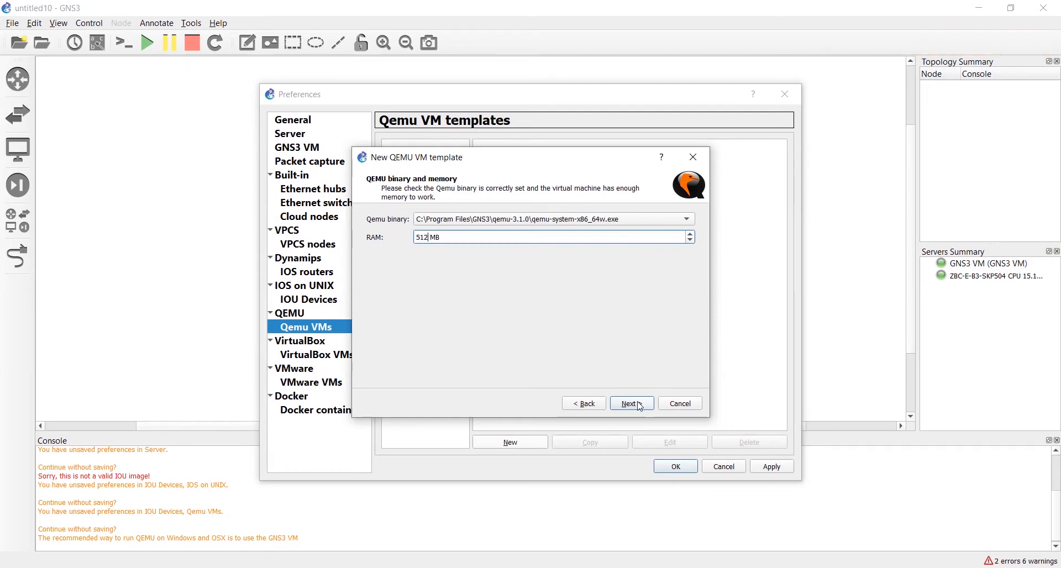
{"action": "left_click", "coordinate": [630, 403]}
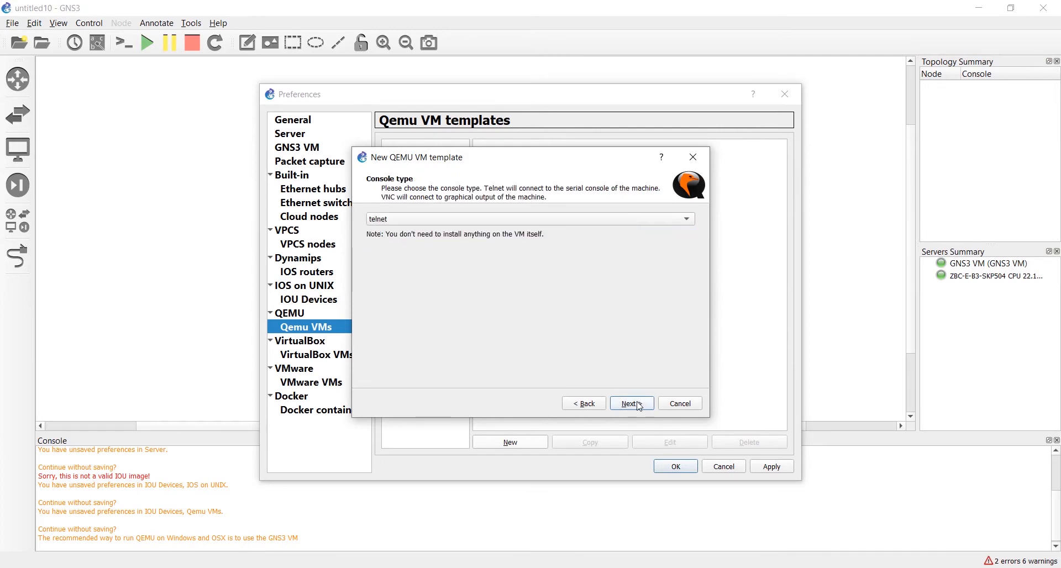
{"action": "mouse_move", "coordinate": [613, 368]}
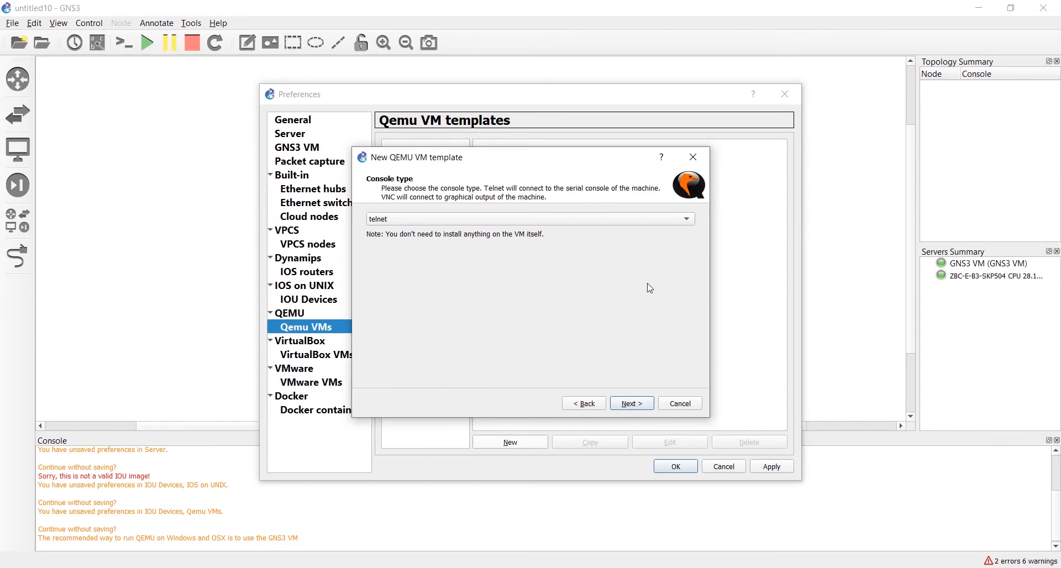
{"action": "left_click", "coordinate": [631, 403]}
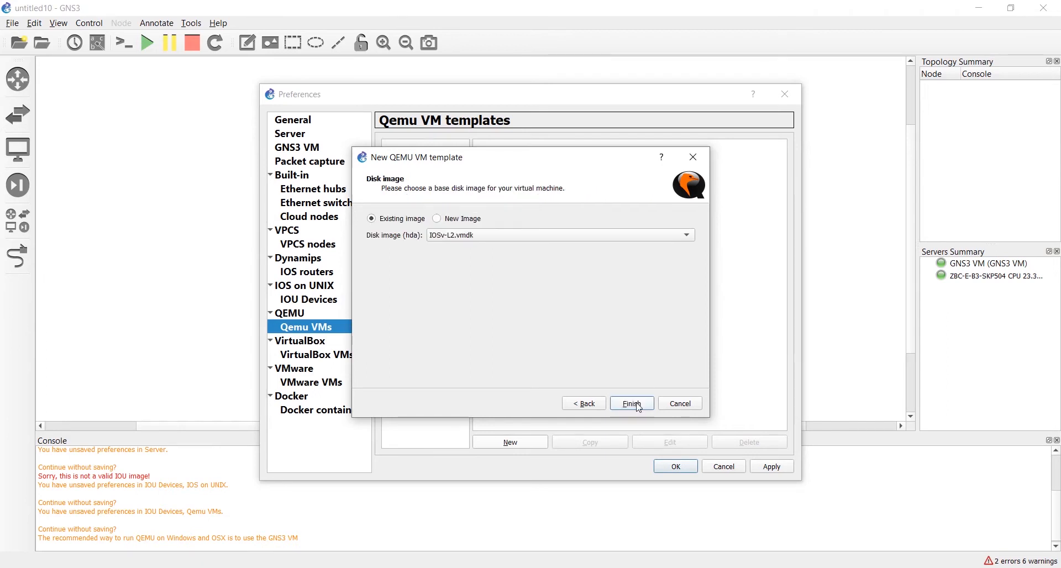
- Browse to the IOSv-L2.vmdk disk image and finish the Switch-L2 template
{"action": "left_click", "coordinate": [437, 218]}
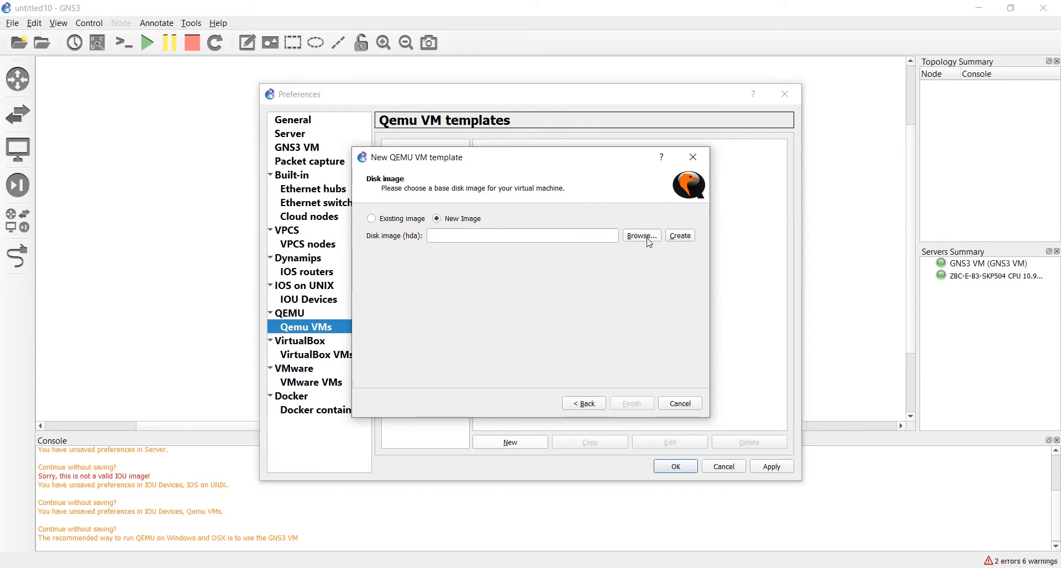
{"action": "left_click", "coordinate": [641, 236]}
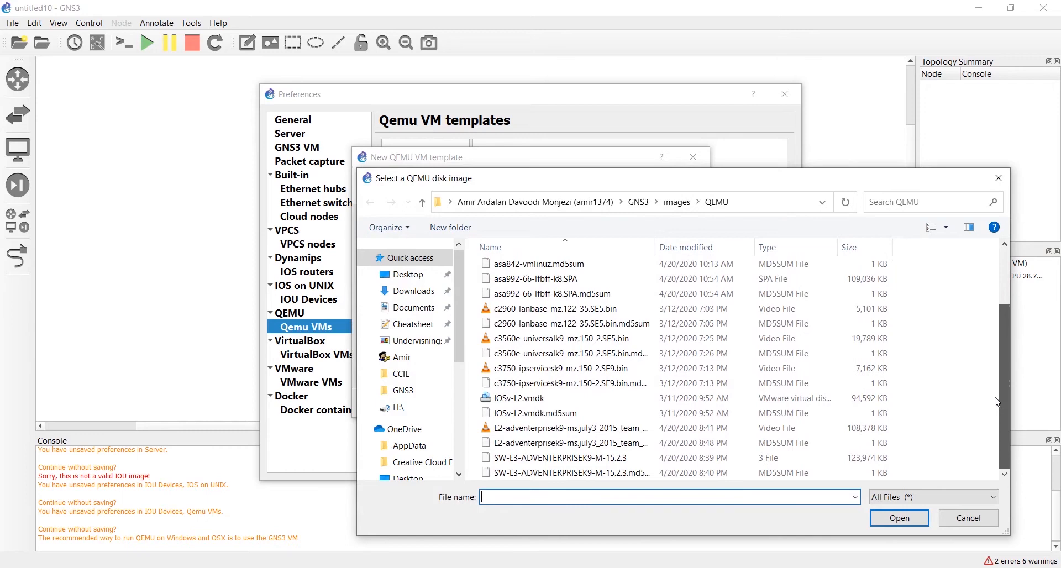
{"action": "left_click", "coordinate": [557, 309]}
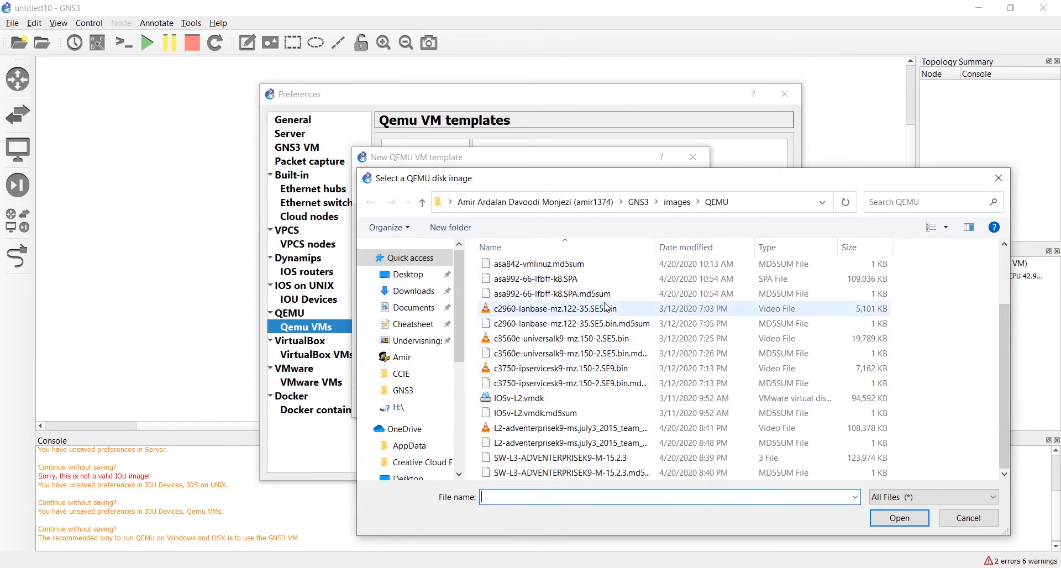
{"action": "left_click", "coordinate": [562, 338]}
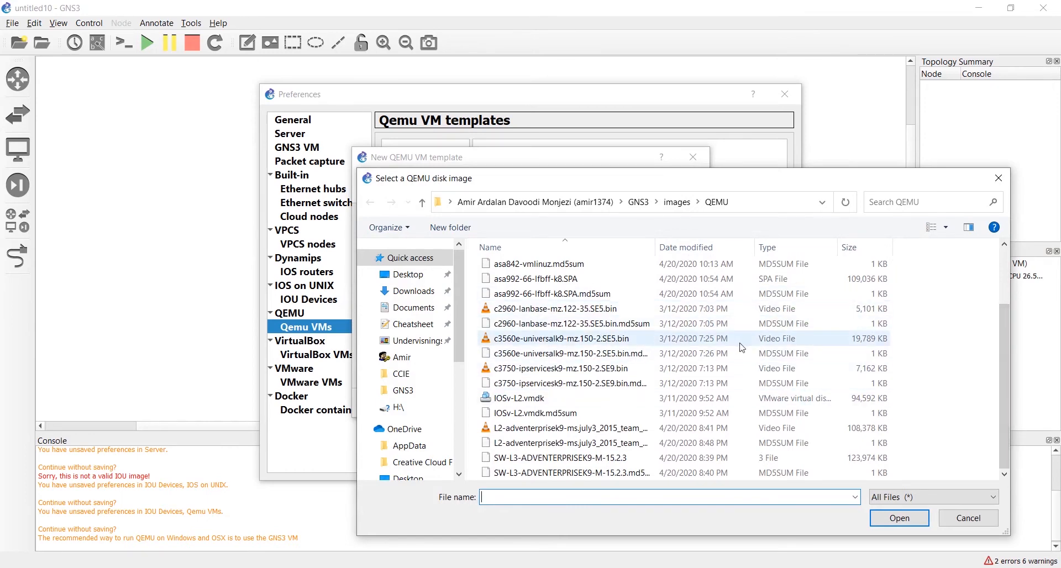
{"action": "left_click", "coordinate": [516, 398]}
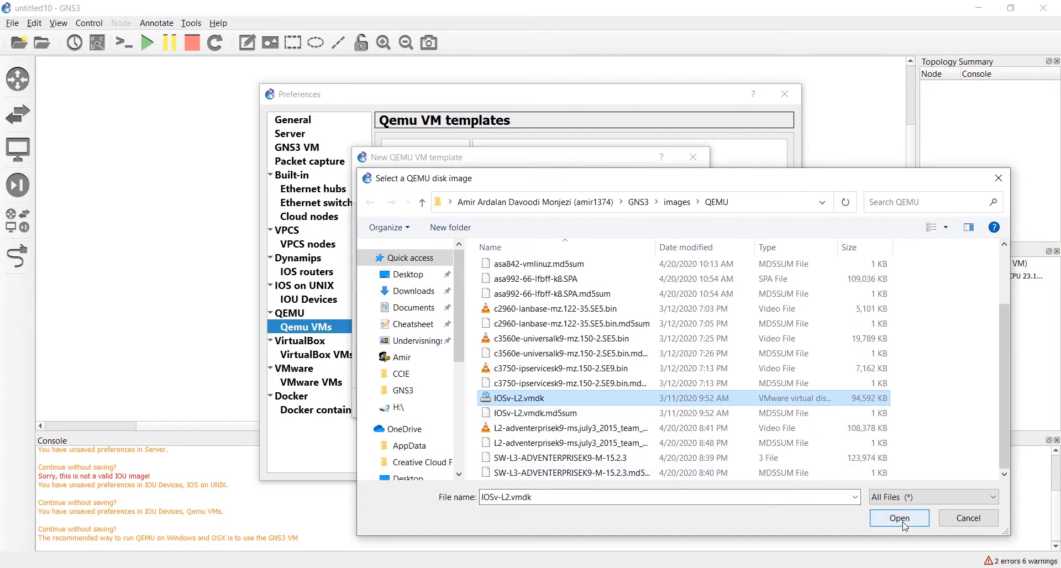
{"action": "left_click", "coordinate": [898, 518]}
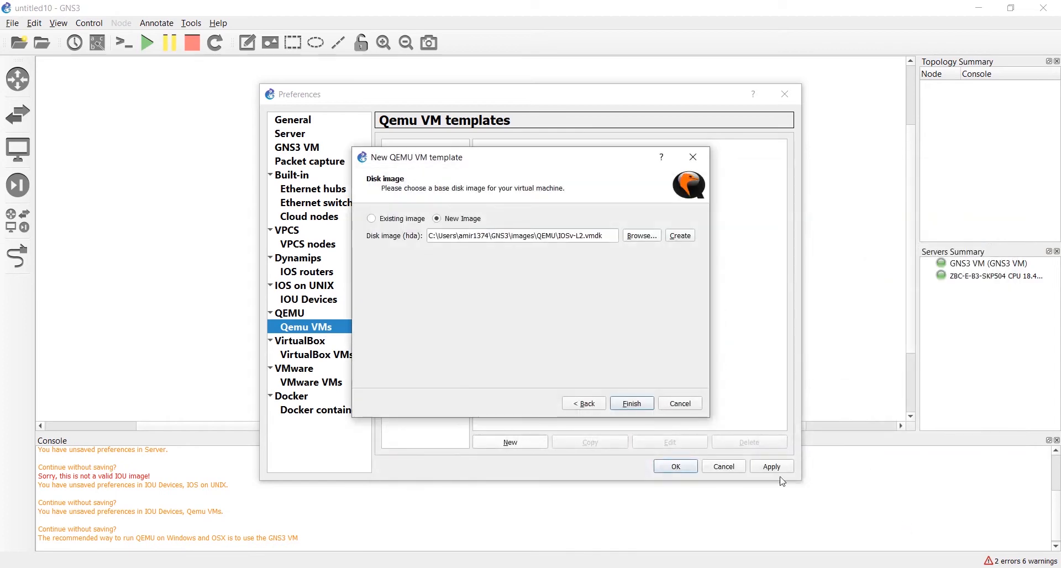
{"action": "left_click", "coordinate": [632, 403]}
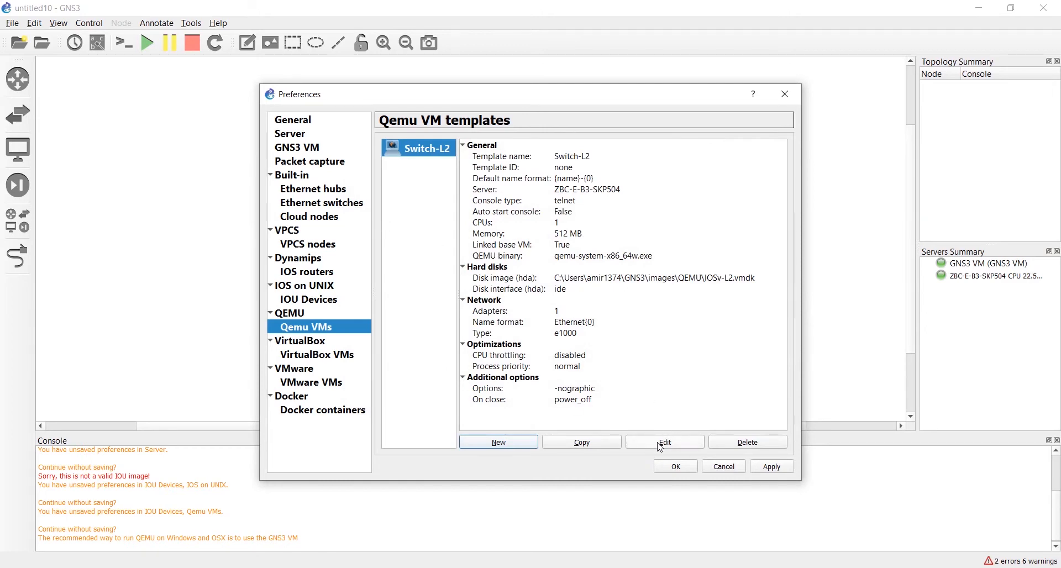
- Edit Switch-L2 and choose the classic ethernet_switch icon as its symbol
{"action": "left_click", "coordinate": [664, 442]}
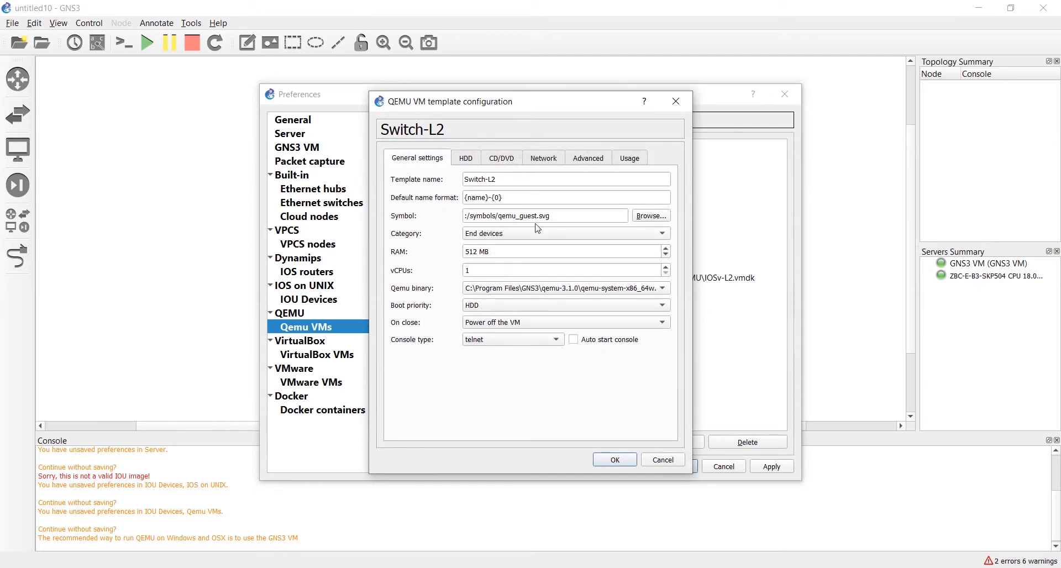
{"action": "left_click", "coordinate": [649, 215]}
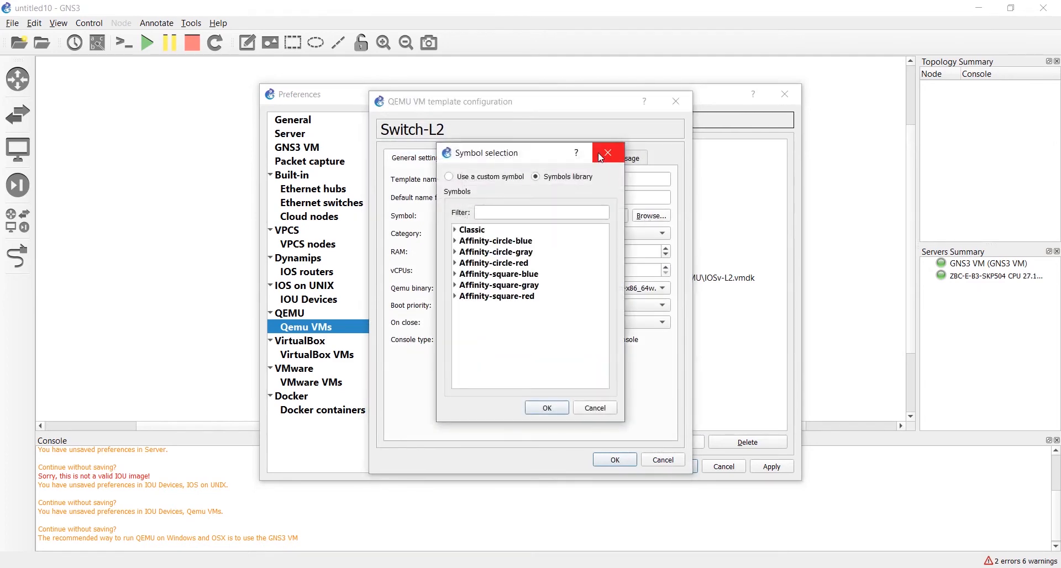
{"action": "left_click", "coordinate": [605, 153]}
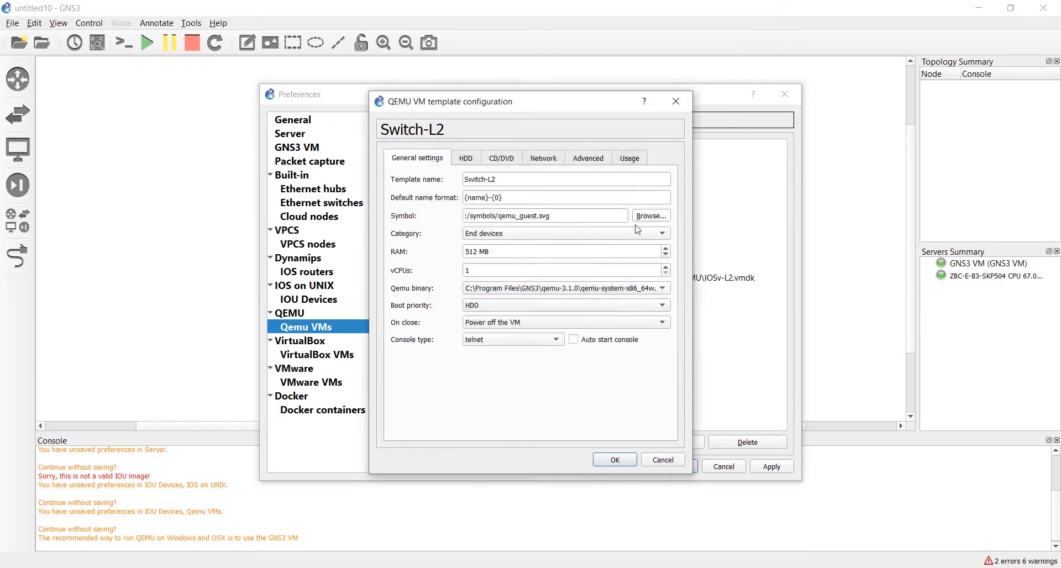
{"action": "left_click", "coordinate": [650, 215]}
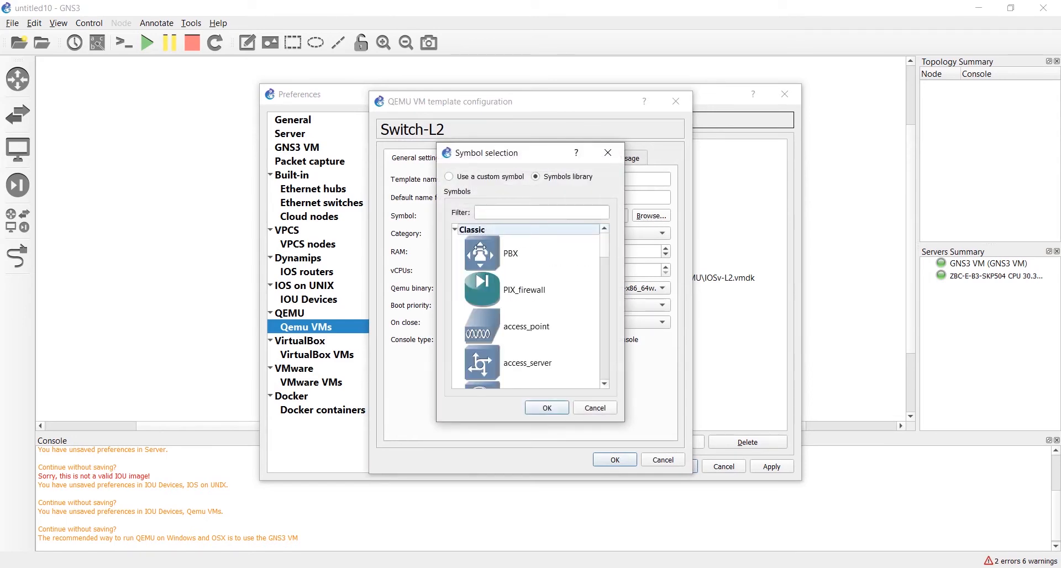
{"action": "scroll", "scroll_direction": "down", "scroll_amount": 3}
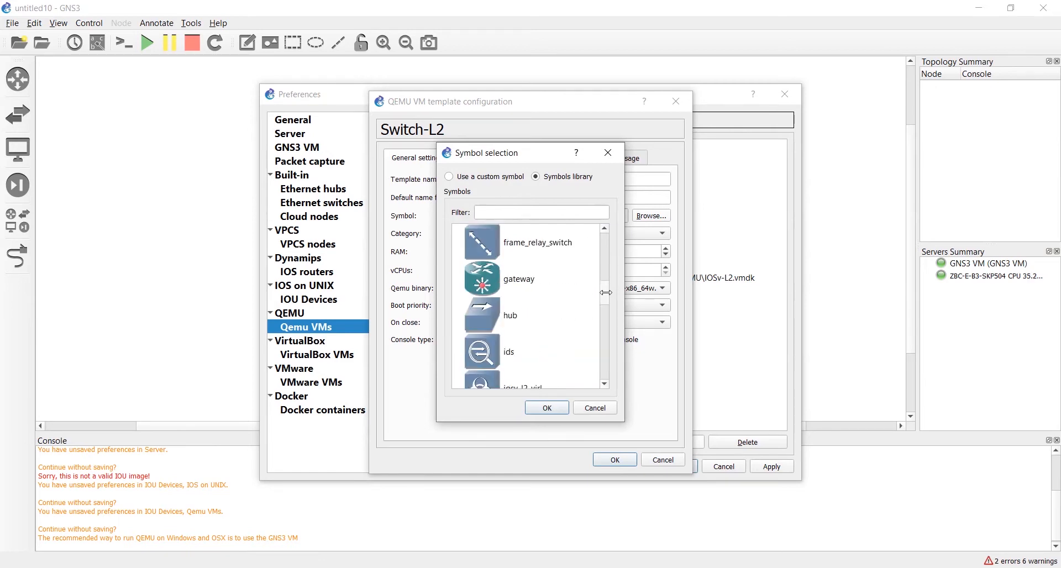
{"action": "scroll", "scroll_direction": "down", "scroll_amount": 3}
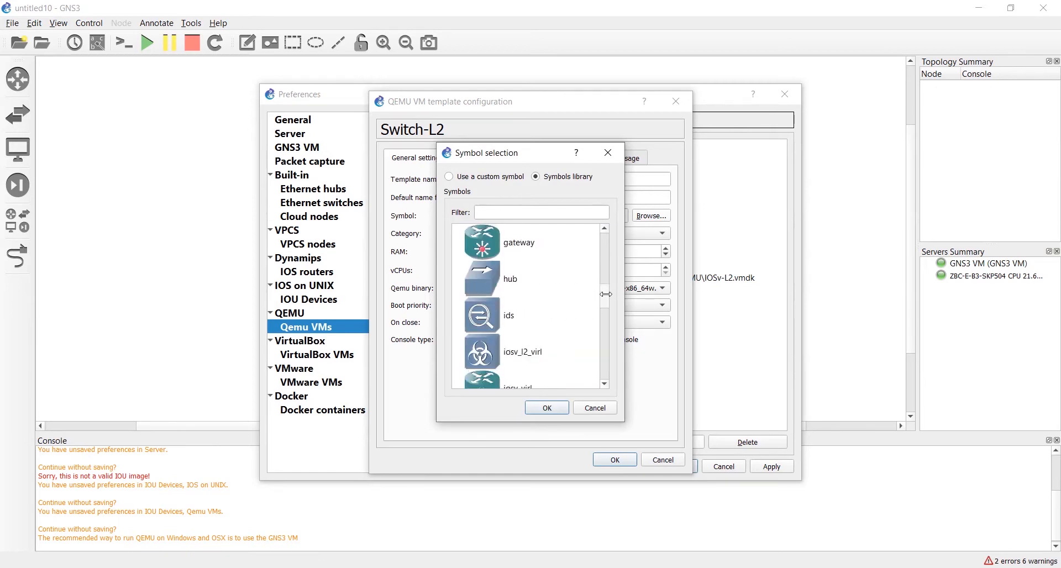
{"action": "scroll", "scroll_direction": "down", "scroll_amount": 3}
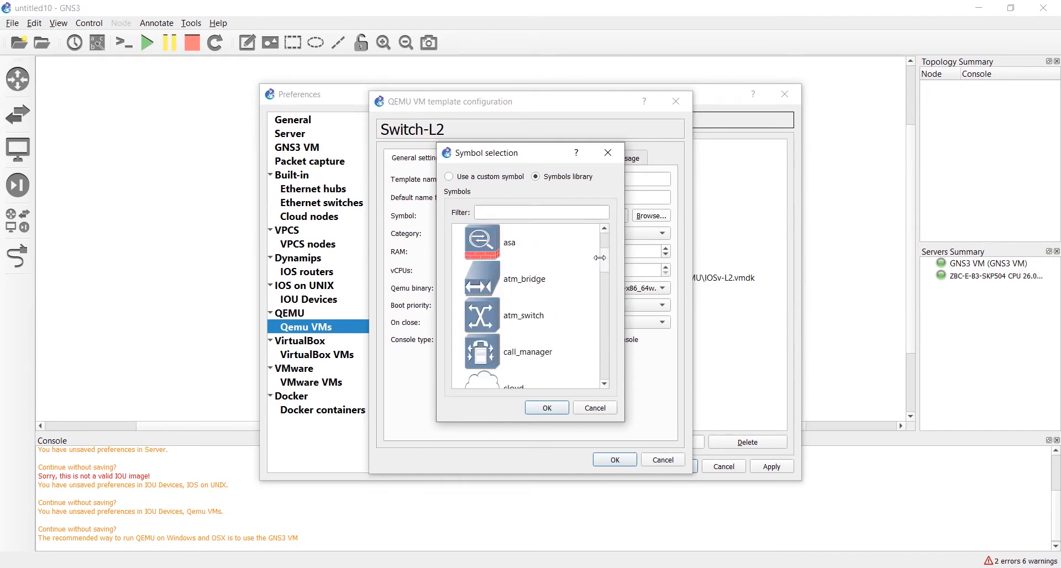
{"action": "scroll", "scroll_direction": "down", "scroll_amount": 3}
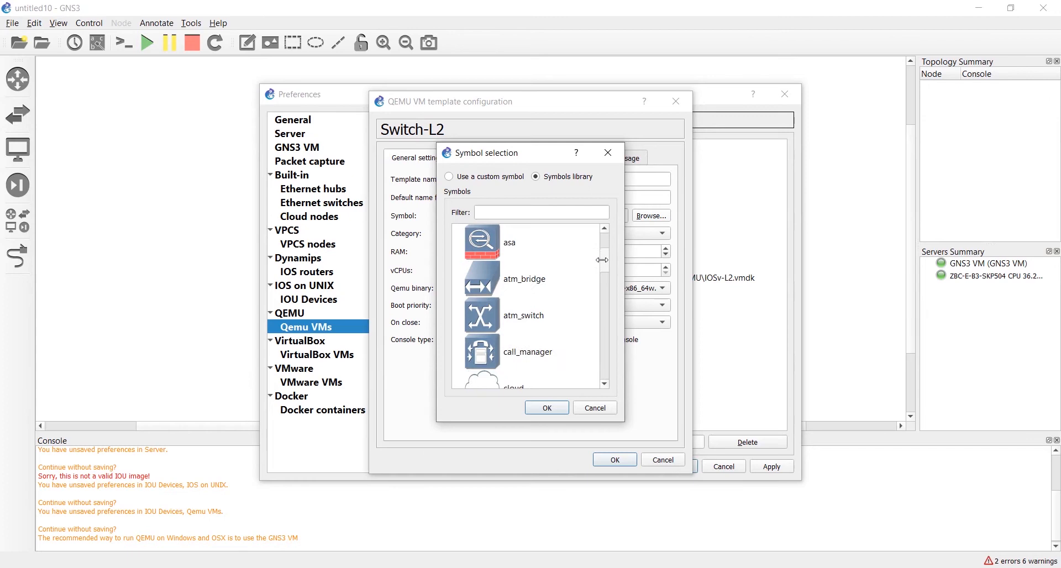
{"action": "scroll", "scroll_direction": "down", "scroll_amount": 3}
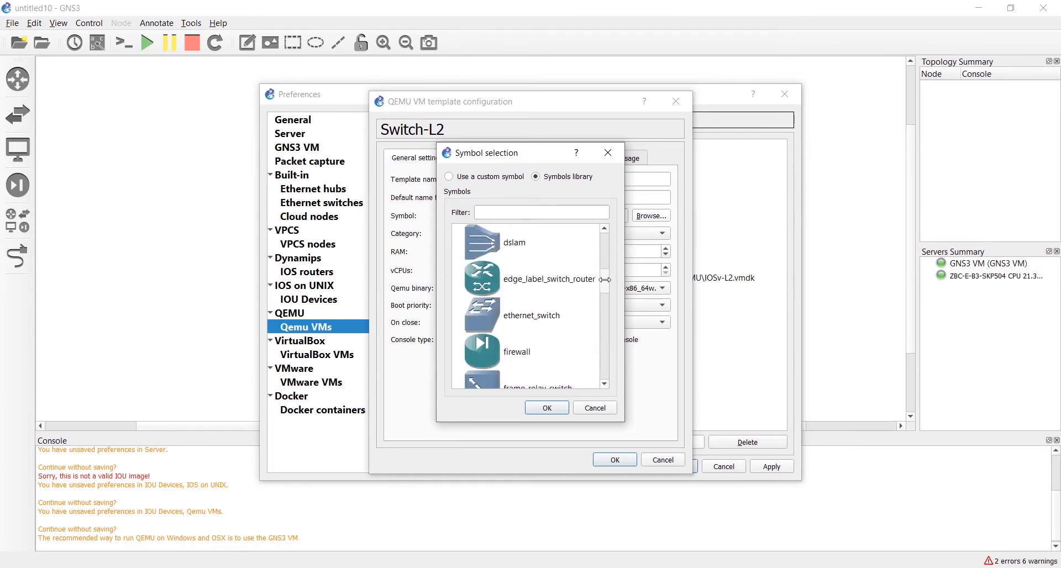
{"action": "left_click", "coordinate": [531, 315]}
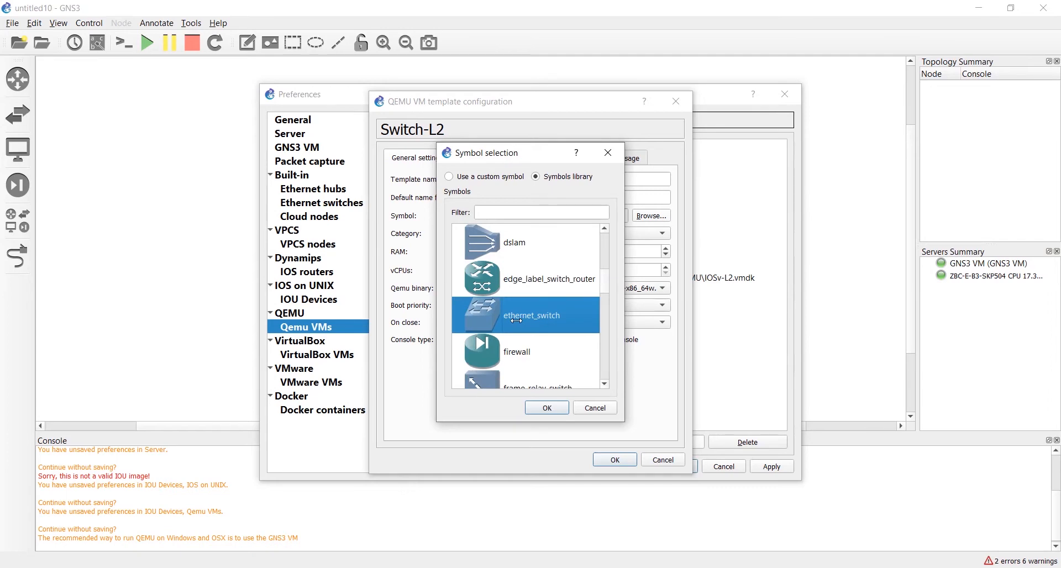
{"action": "left_click", "coordinate": [545, 408]}
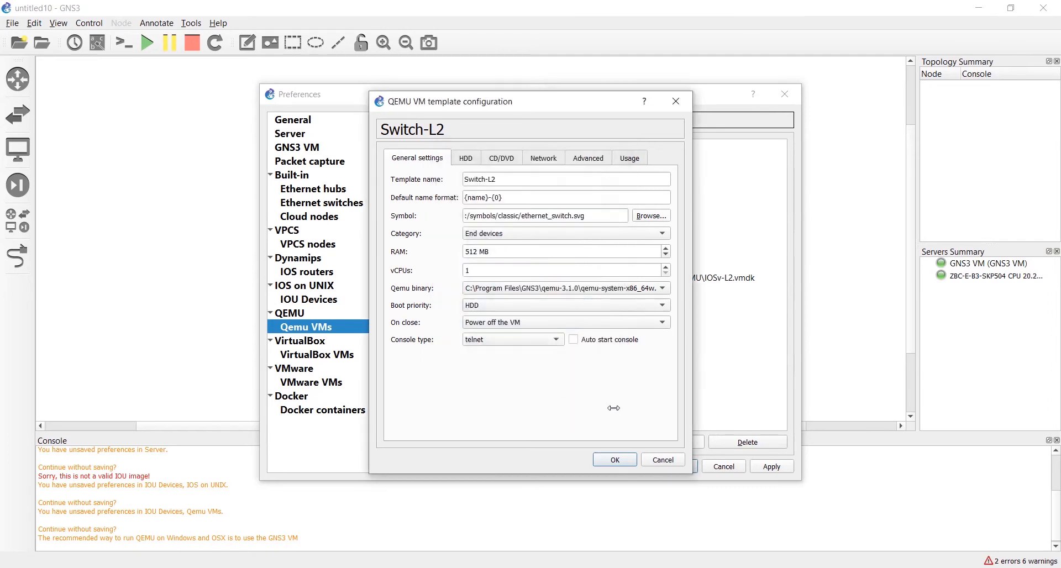
{"action": "mouse_move", "coordinate": [615, 233]}
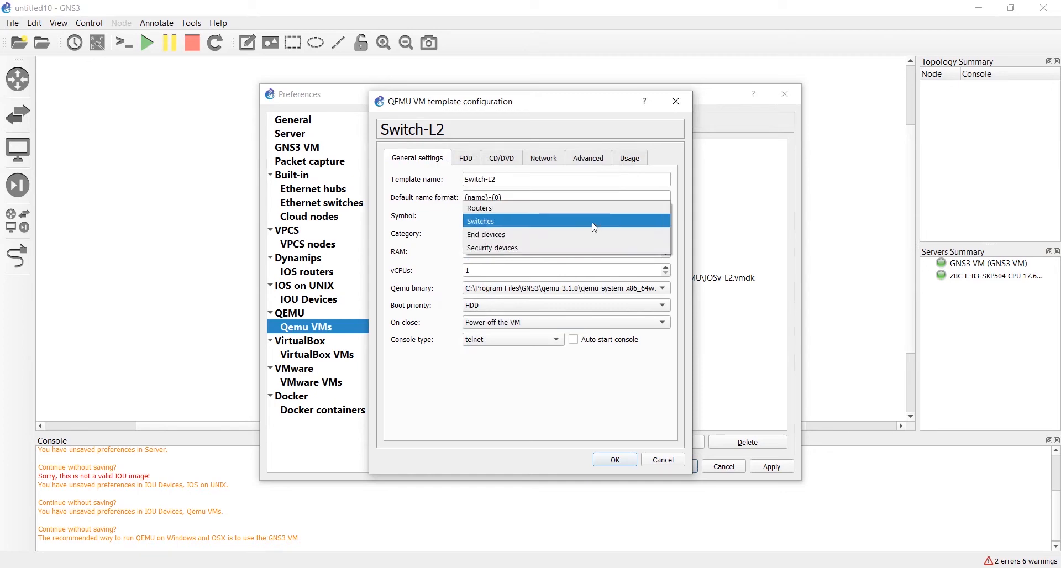
- Set Switch-L2's category to Switches and view its HDD settings
{"action": "left_click", "coordinate": [480, 221]}
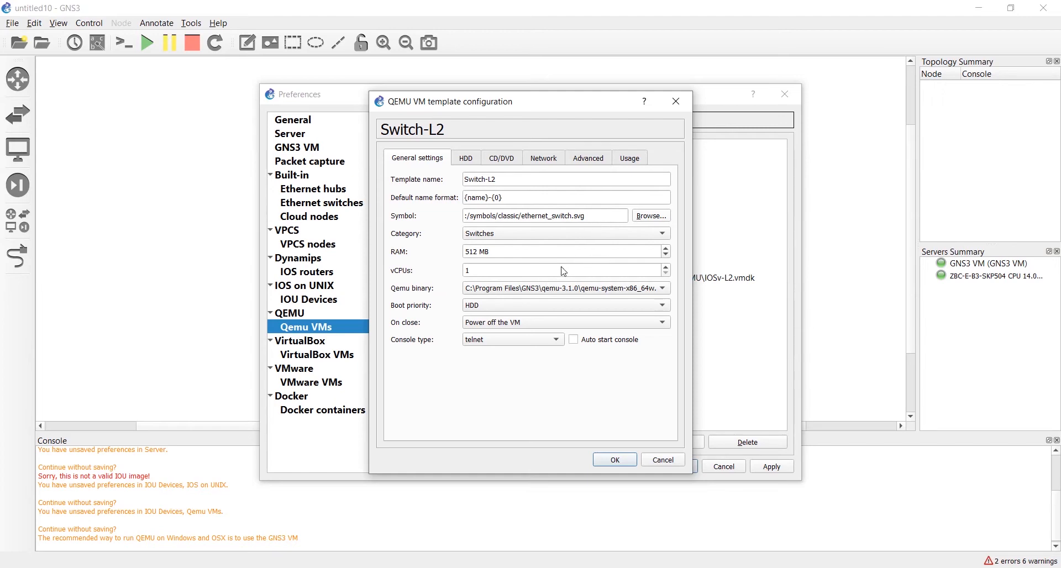
{"action": "left_click", "coordinate": [465, 157]}
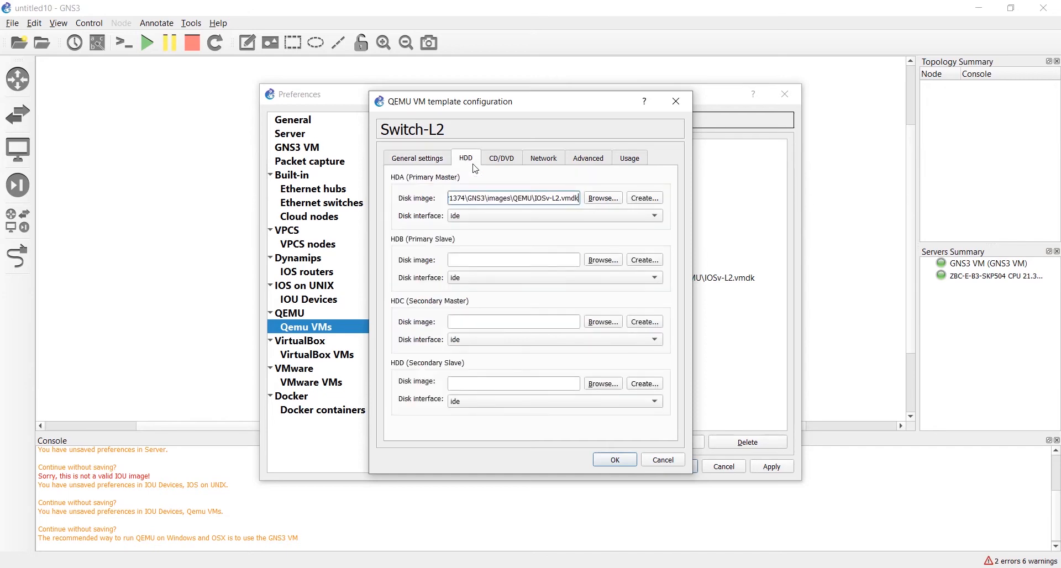
- Give Switch-L2 24 adapters named FastEthernet{0}, then save and close Preferences
{"action": "left_click", "coordinate": [543, 158]}
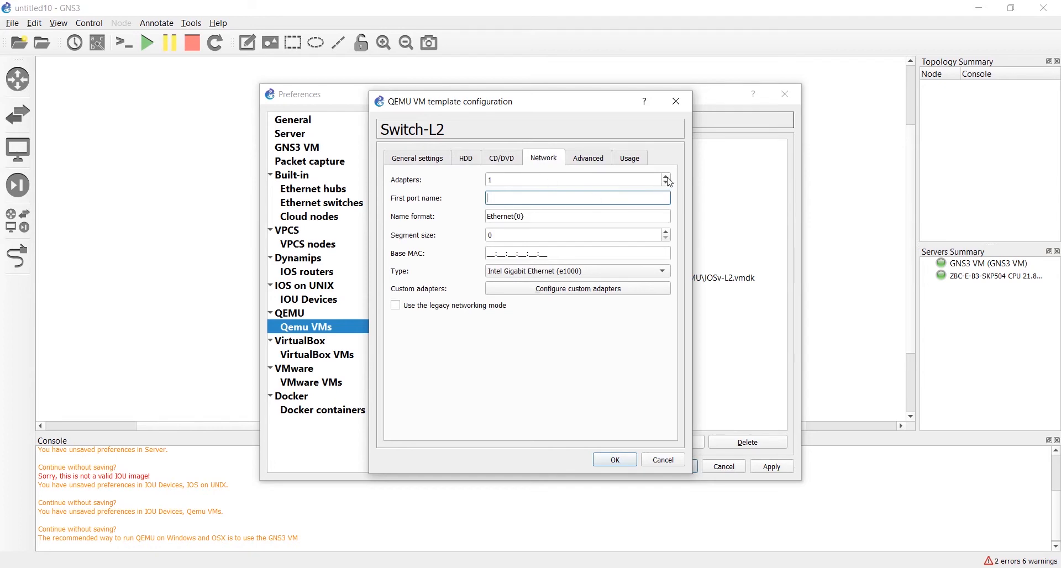
{"action": "left_click", "coordinate": [666, 177]}
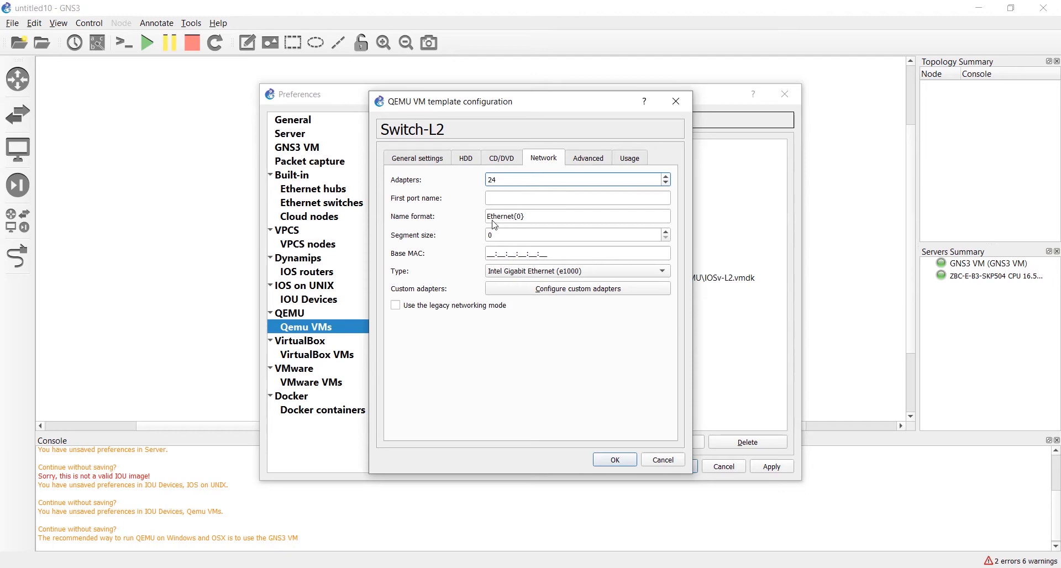
{"action": "left_click", "coordinate": [577, 216]}
{"action": "type", "text": "Fast"}
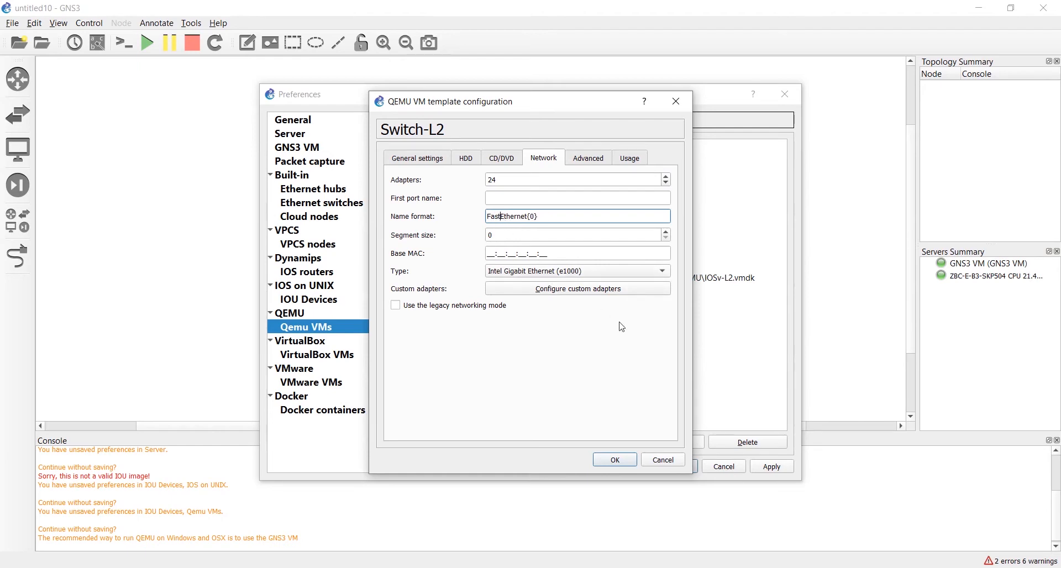
{"action": "left_click", "coordinate": [588, 157]}
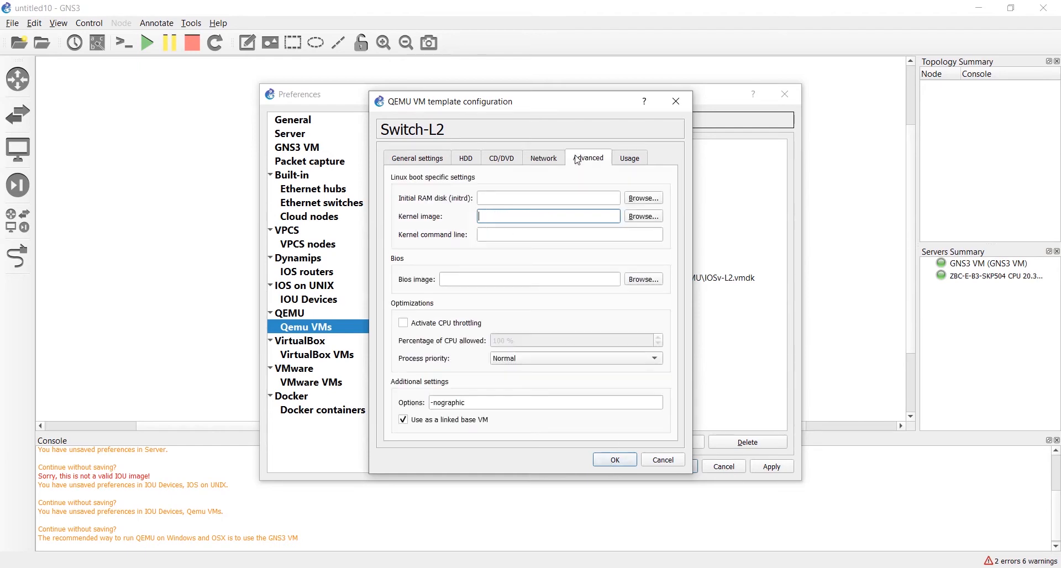
{"action": "left_click", "coordinate": [629, 157]}
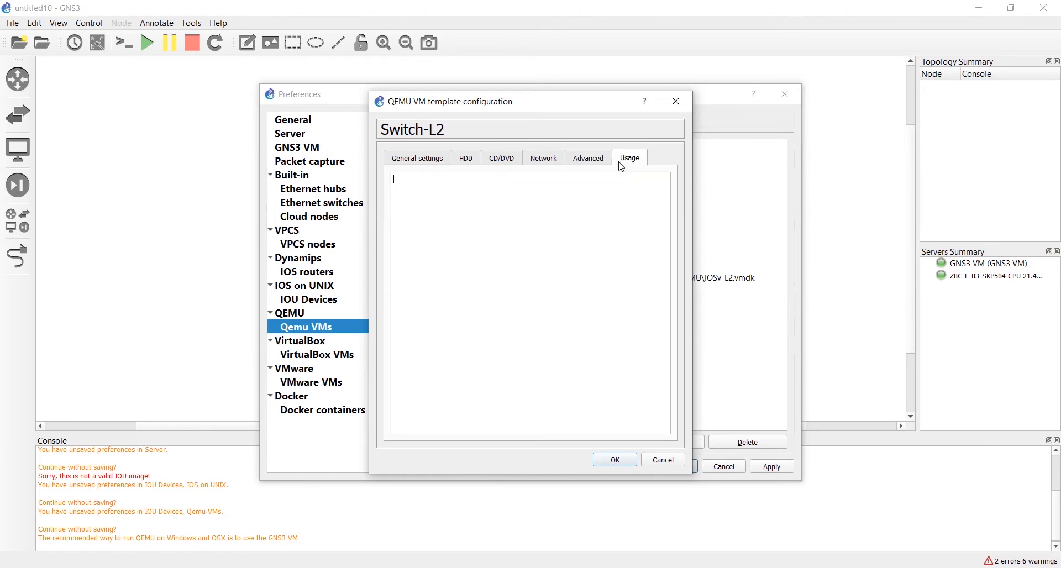
{"action": "left_click", "coordinate": [613, 459]}
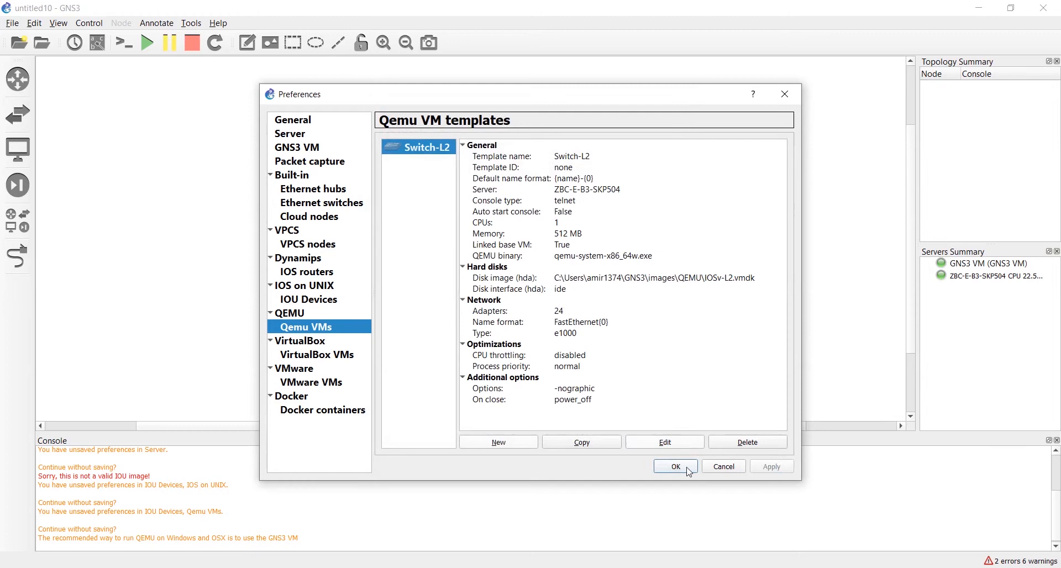
{"action": "left_click", "coordinate": [675, 466]}
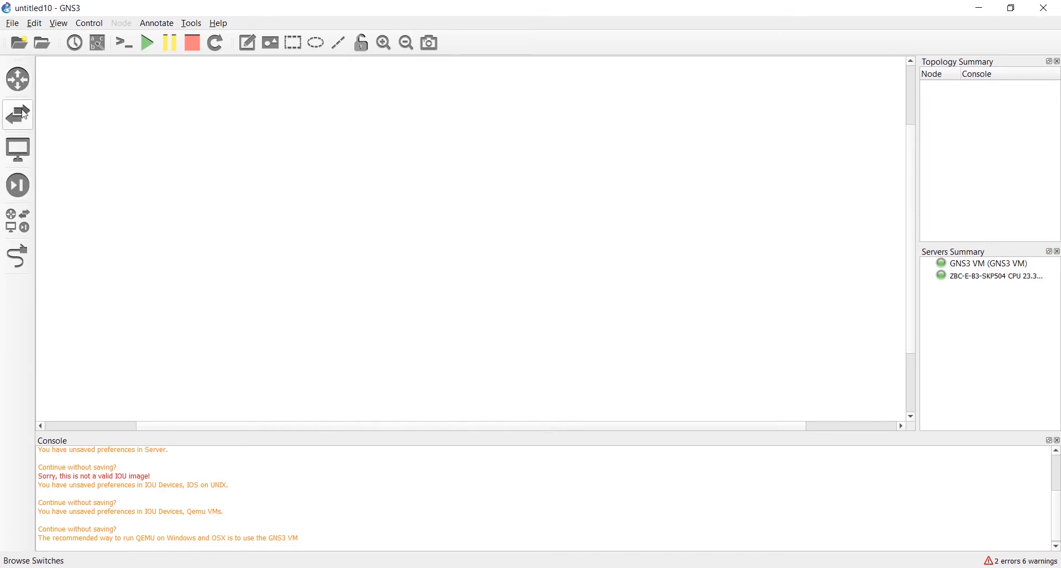
{"action": "mouse_move", "coordinate": [18, 149]}
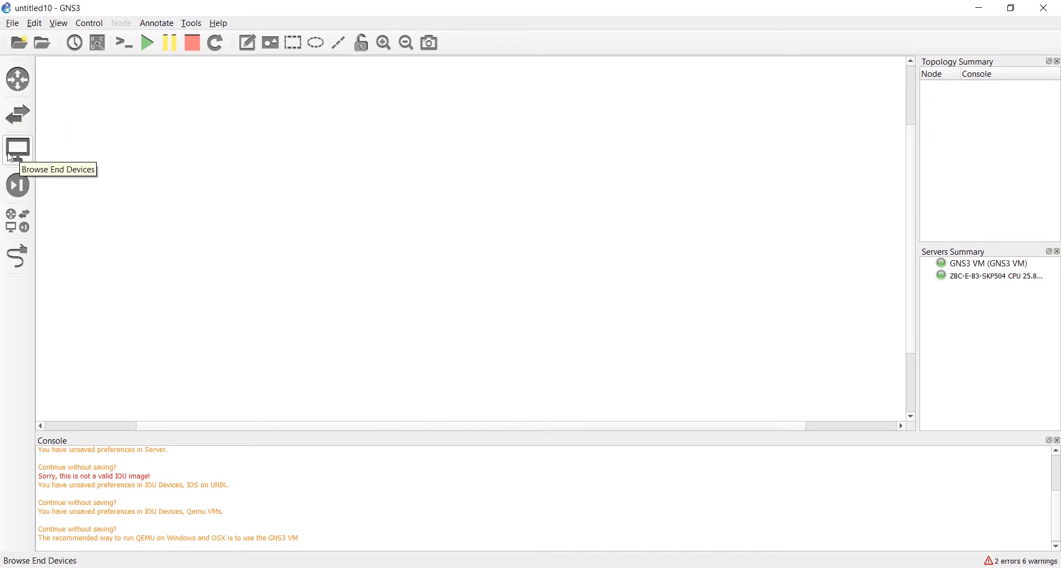
- Drag a Switch-L2 node from Browse Switches onto the workspace
{"action": "left_click", "coordinate": [17, 114]}
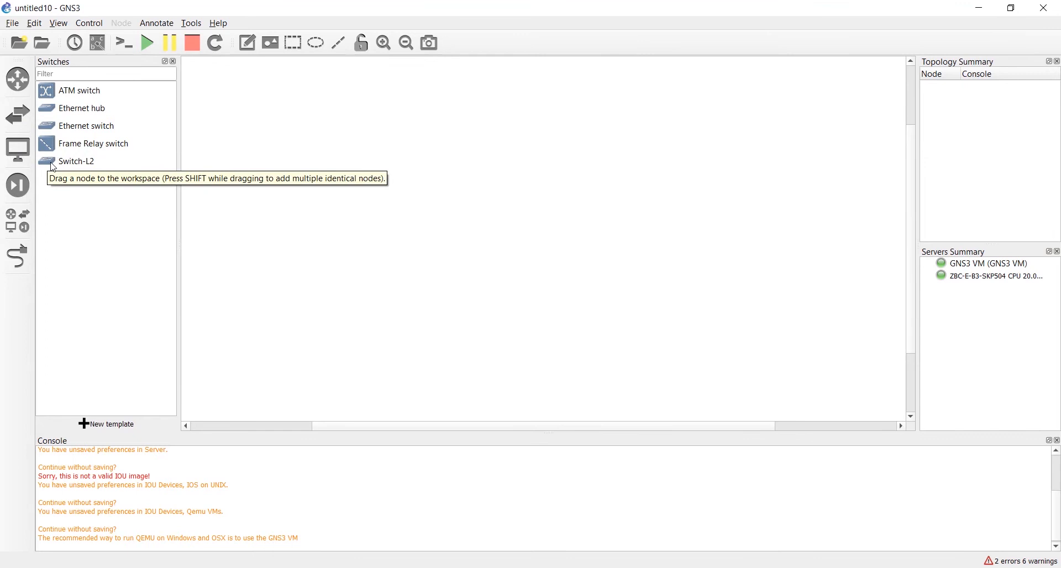
{"action": "left_click_drag", "start_coordinate": [76, 161], "coordinate": [322, 121]}
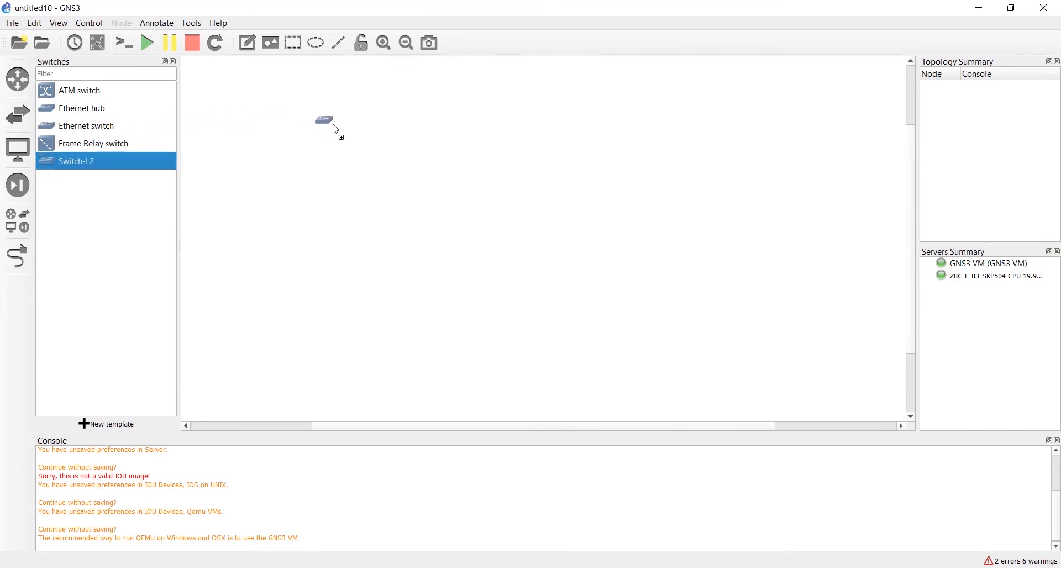
{"action": "left_click_drag", "start_coordinate": [323, 121], "coordinate": [476, 159]}
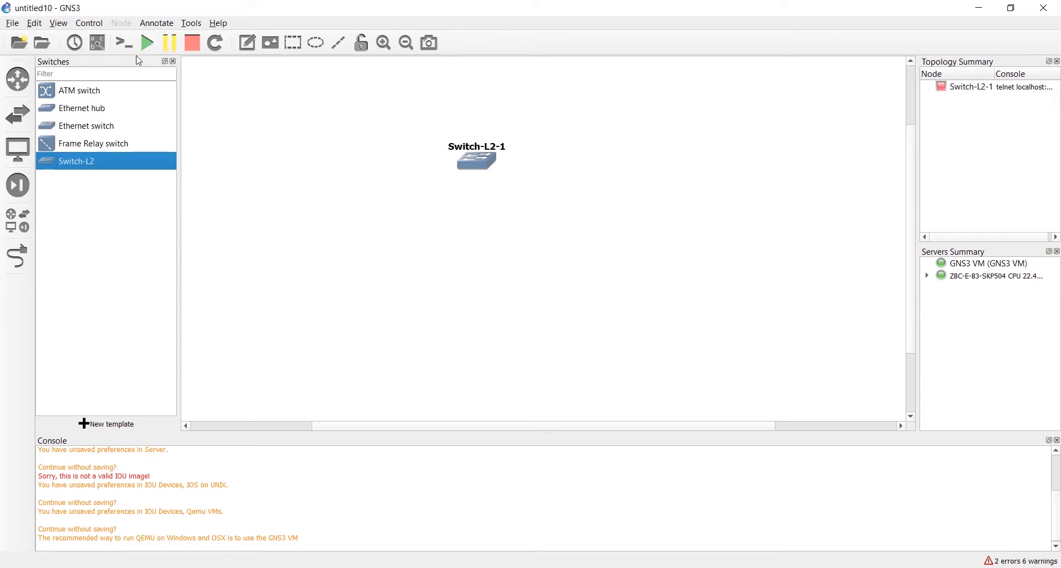
{"action": "mouse_move", "coordinate": [759, 250]}
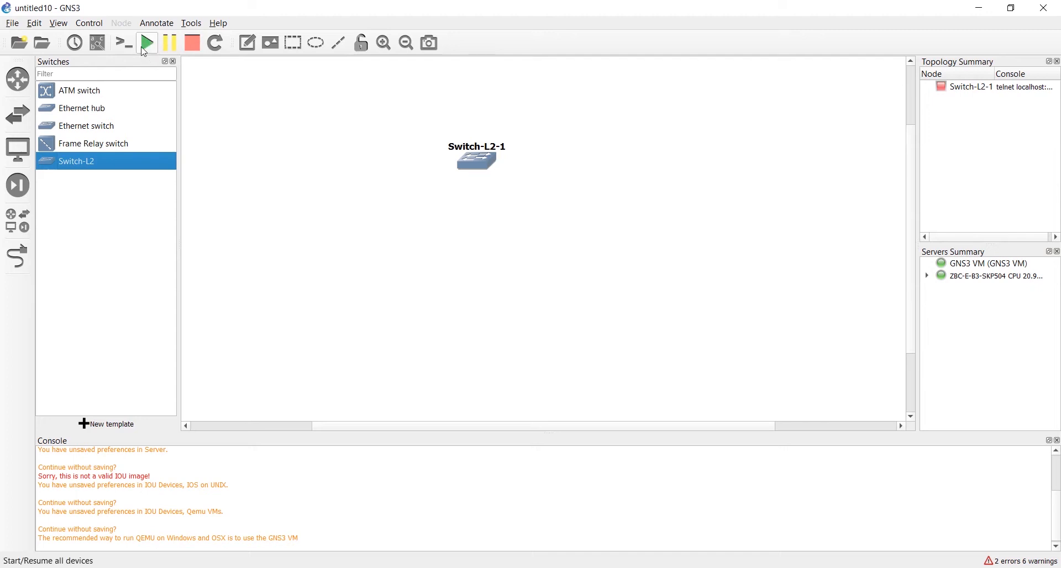
- Start all devices, which fails with a HAXM-not-installed error
{"action": "left_click", "coordinate": [146, 42]}
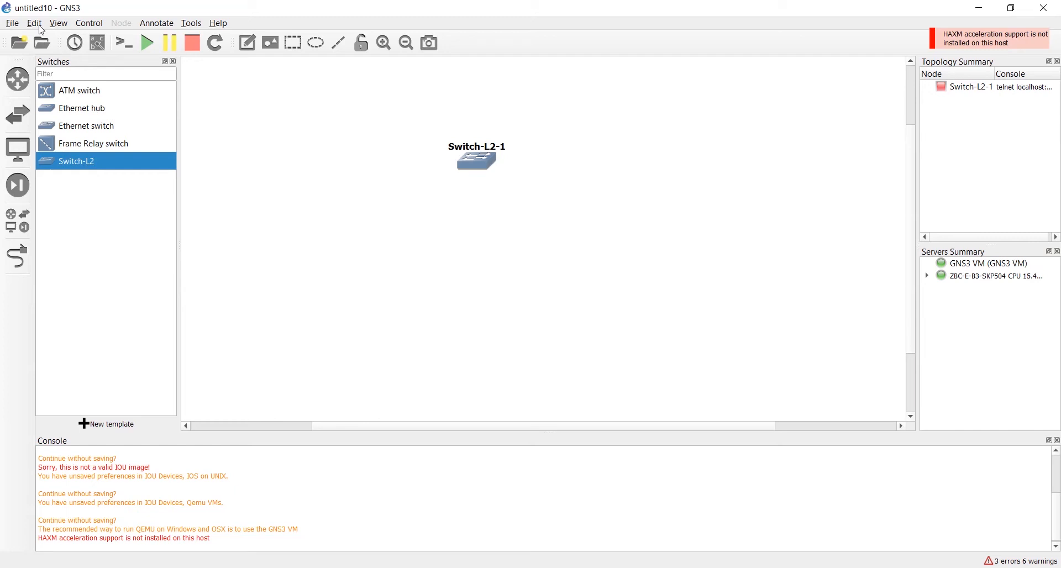
{"action": "left_click", "coordinate": [33, 23]}
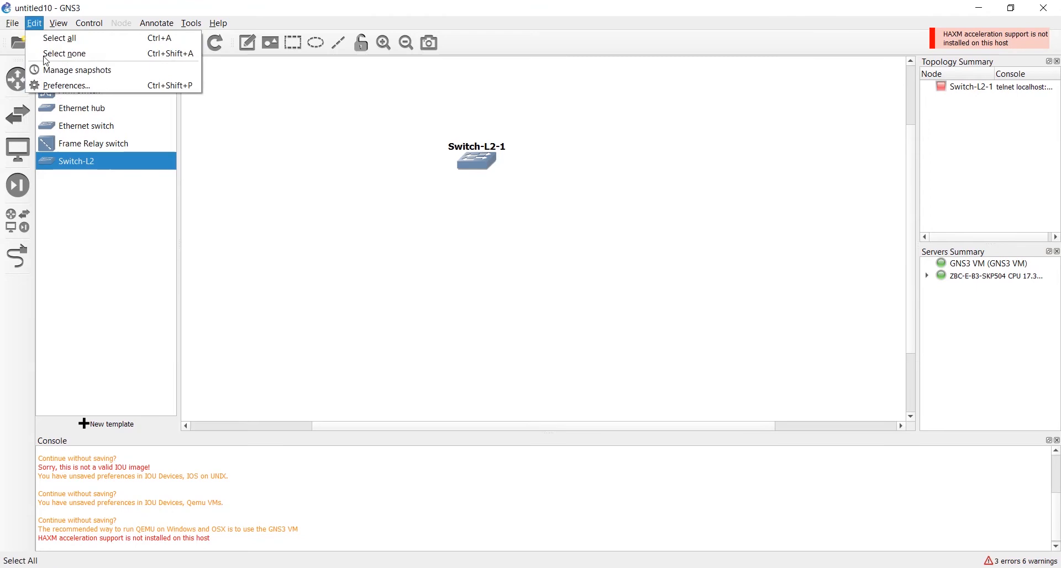
- Uncheck 'Require hardware acceleration (KVM/HAXM)' in QEMU preferences and save
{"action": "left_click", "coordinate": [66, 86]}
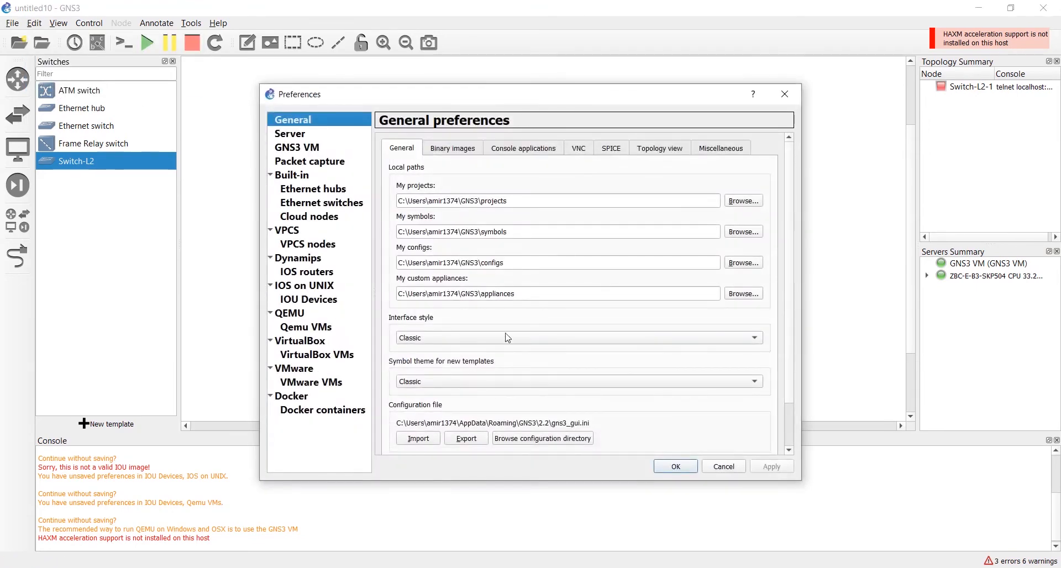
{"action": "left_click", "coordinate": [304, 284]}
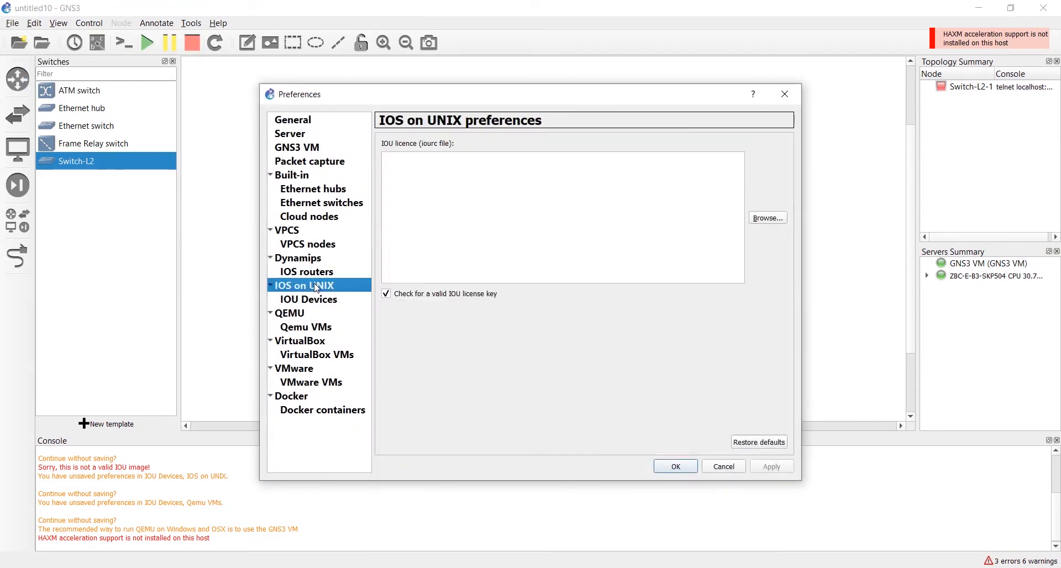
{"action": "left_click", "coordinate": [289, 313]}
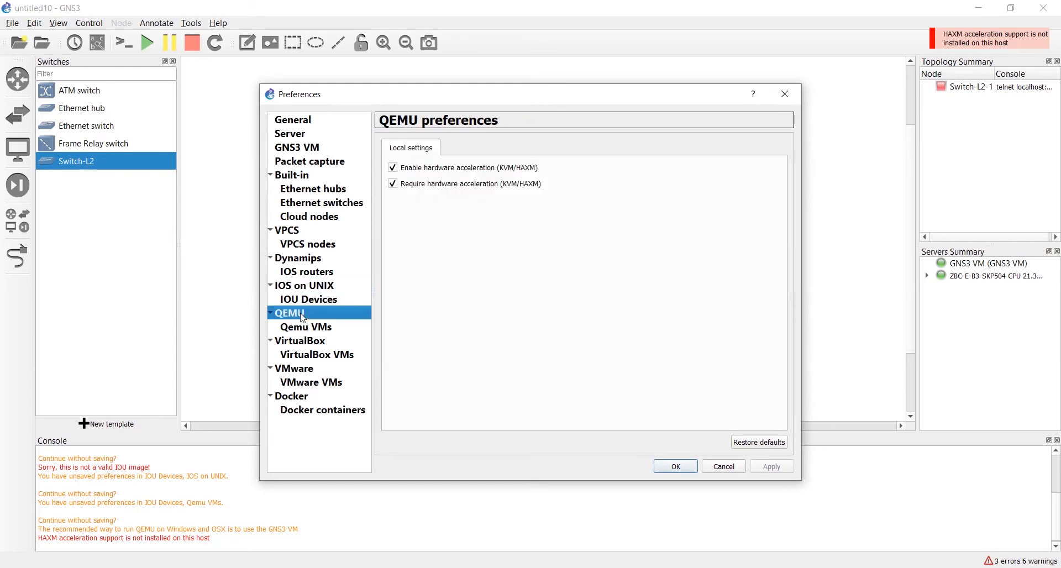
{"action": "mouse_move", "coordinate": [404, 196]}
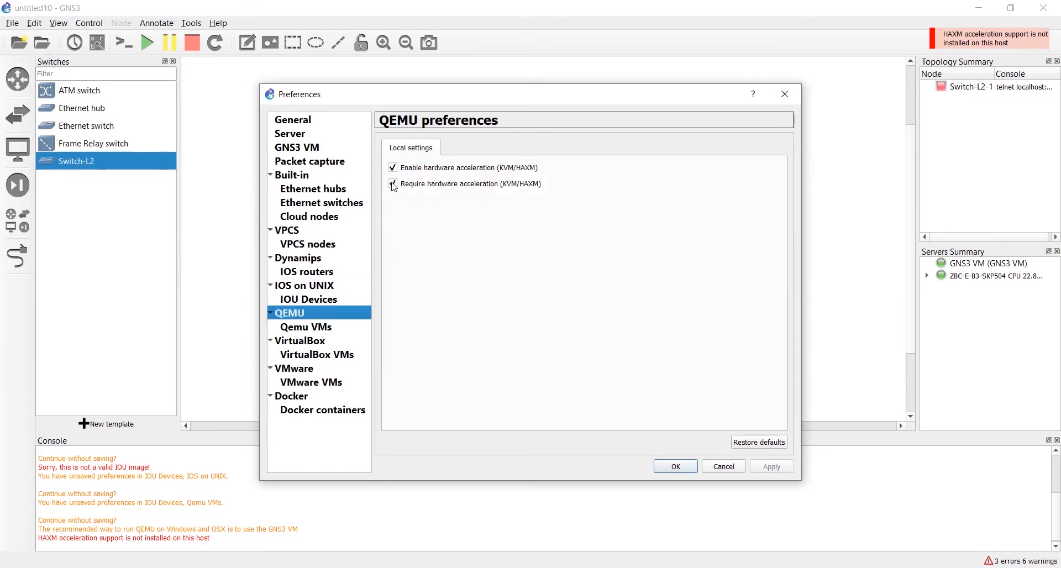
{"action": "left_click", "coordinate": [393, 184]}
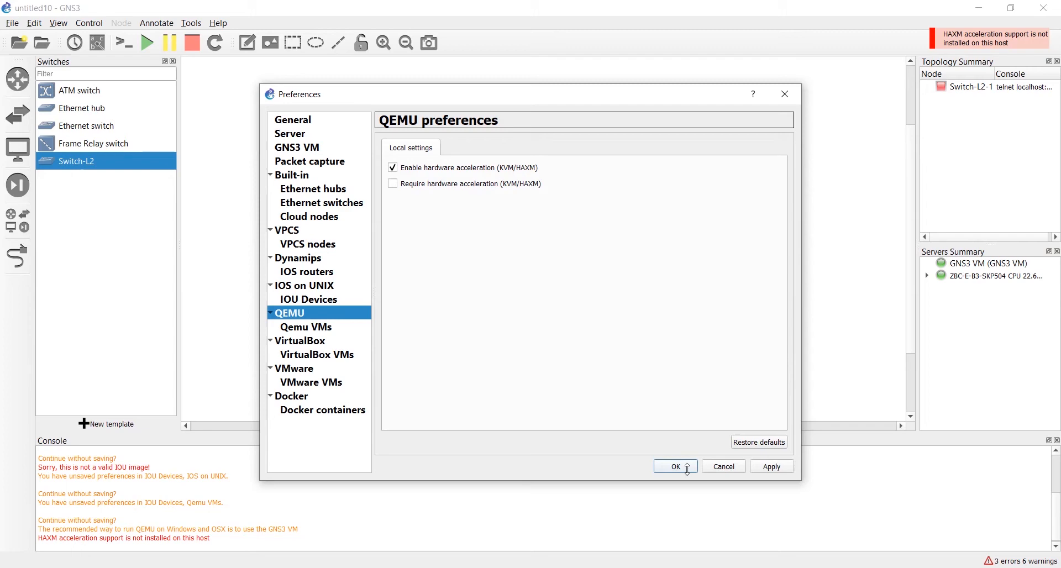
{"action": "left_click", "coordinate": [675, 466]}
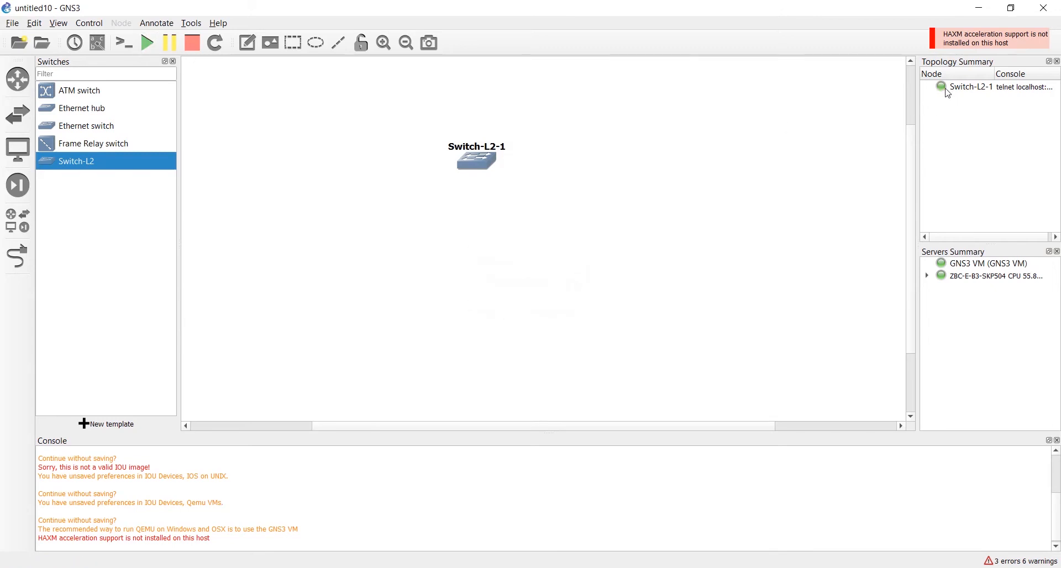
- Stop all devices and reload them so Switch-L2-1 boots again and shows as running
{"action": "left_click", "coordinate": [192, 43]}
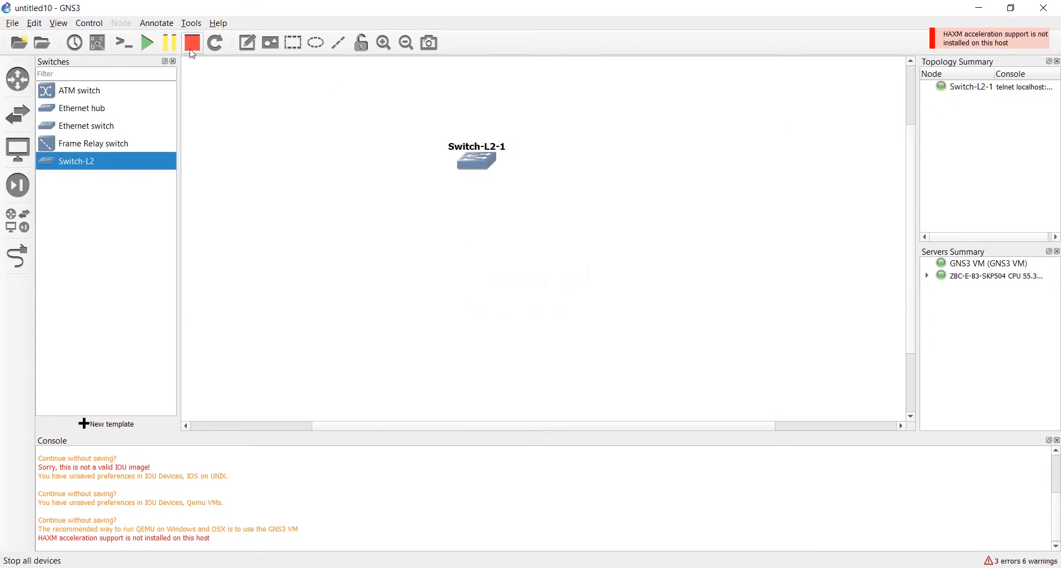
{"action": "left_click", "coordinate": [192, 42]}
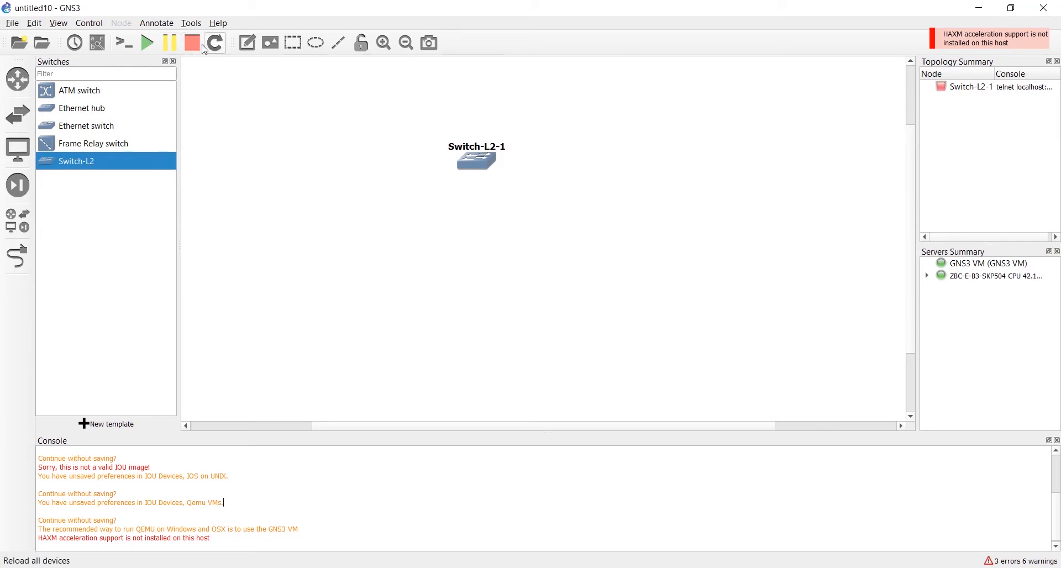
{"action": "left_click", "coordinate": [214, 42]}
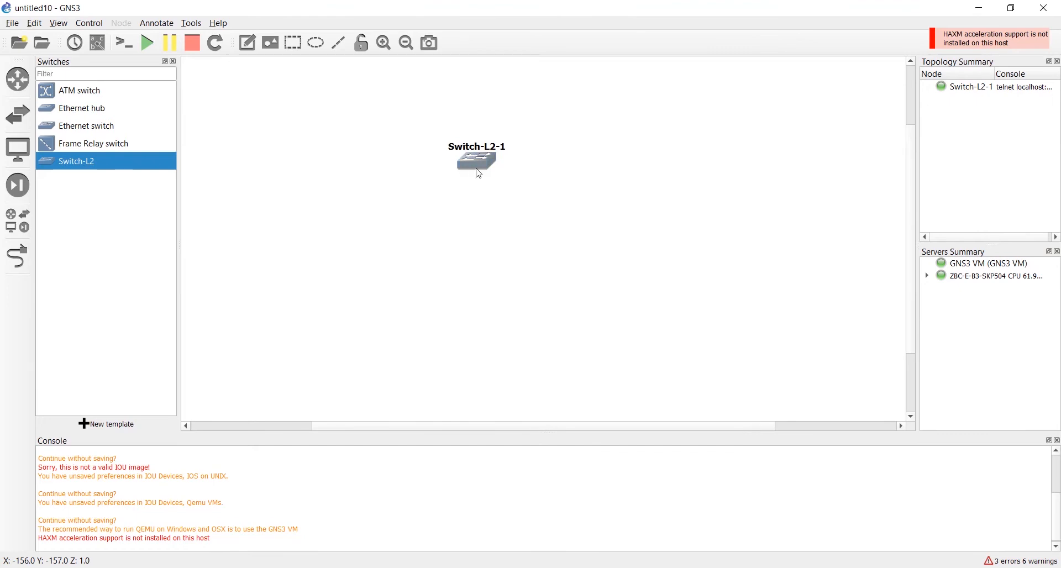
{"action": "right_click", "coordinate": [477, 160]}
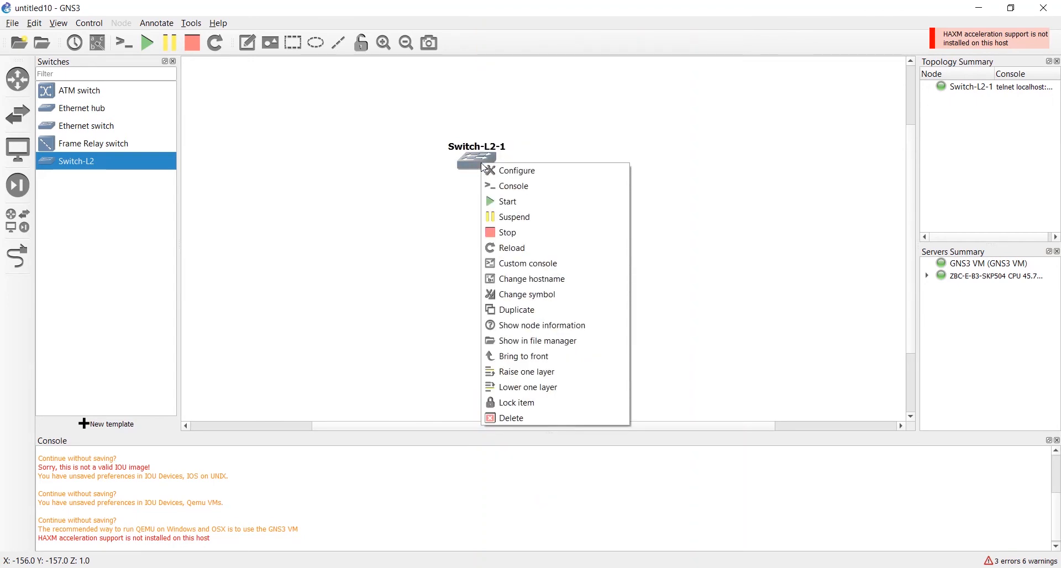
- Open Switch-L2-1's console in Solar-PuTTY and let IOSv-L2 boot to Switch>
{"action": "left_click", "coordinate": [492, 192]}
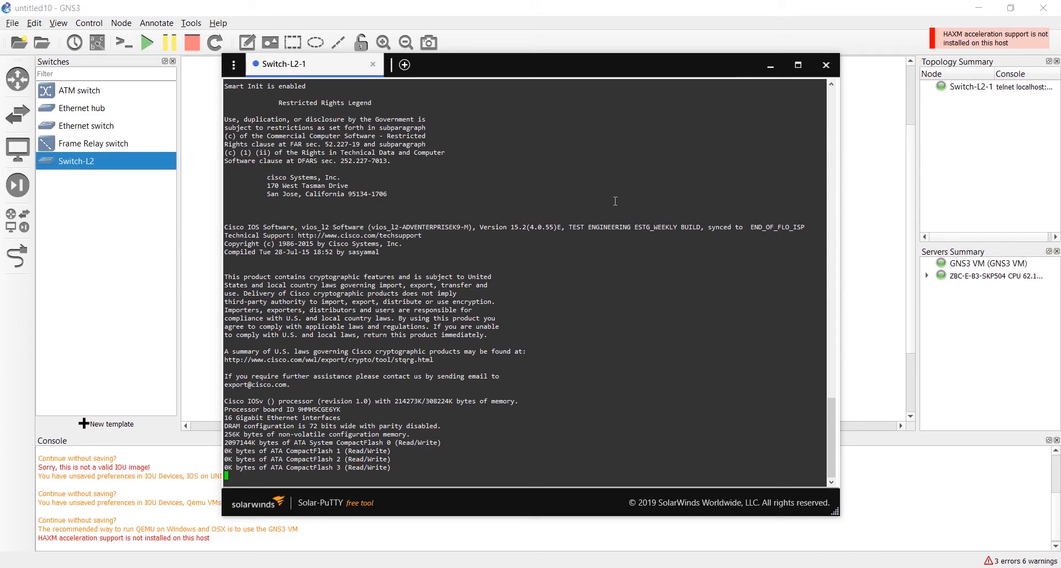
{"action": "scroll", "scroll_direction": "down", "scroll_amount": 3}
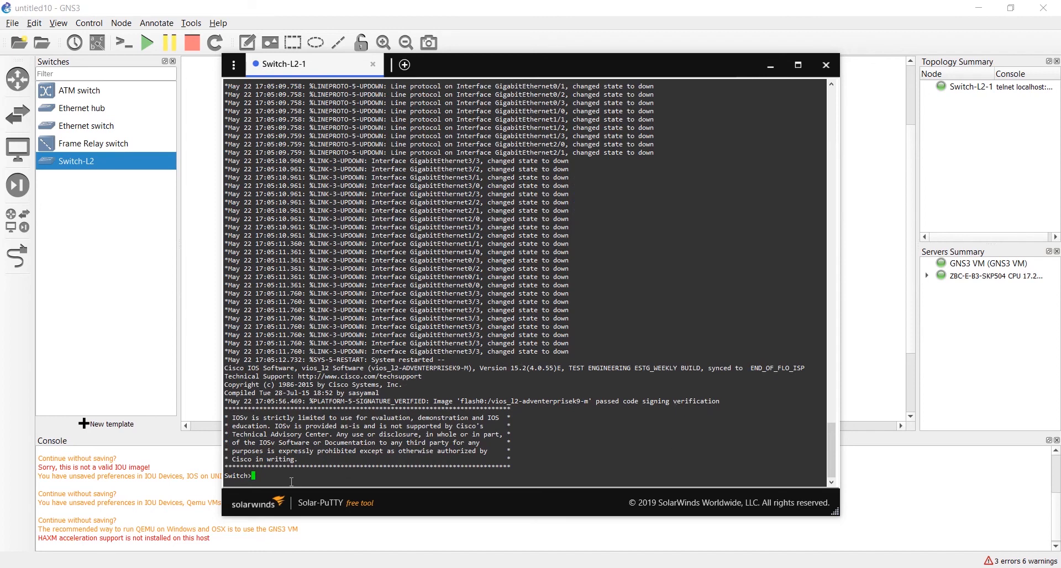
- Enter privileged and global configuration mode and create VLAN 30
{"action": "type", "text": "en"}
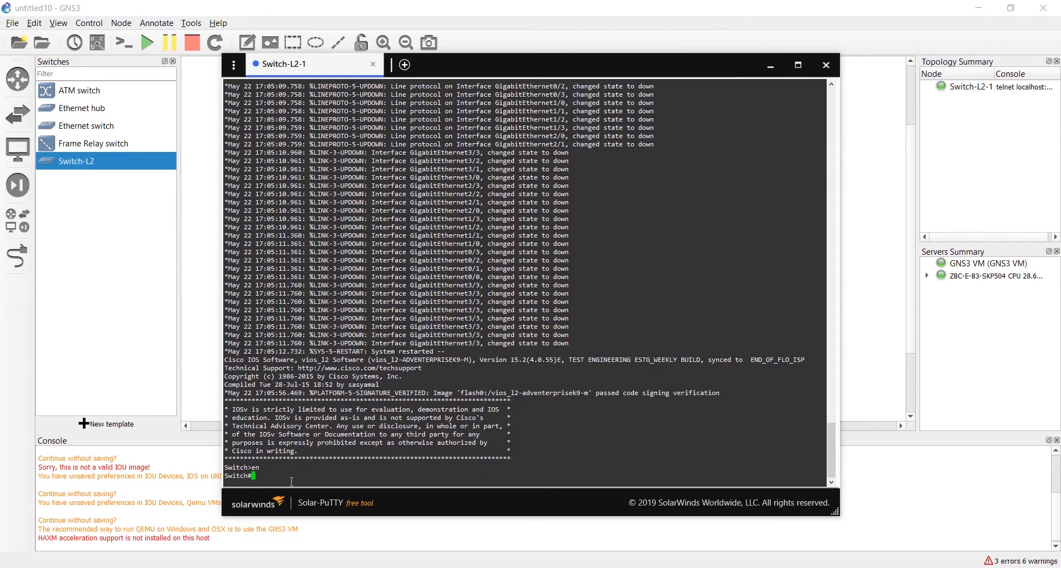
{"action": "type", "text": "co"}
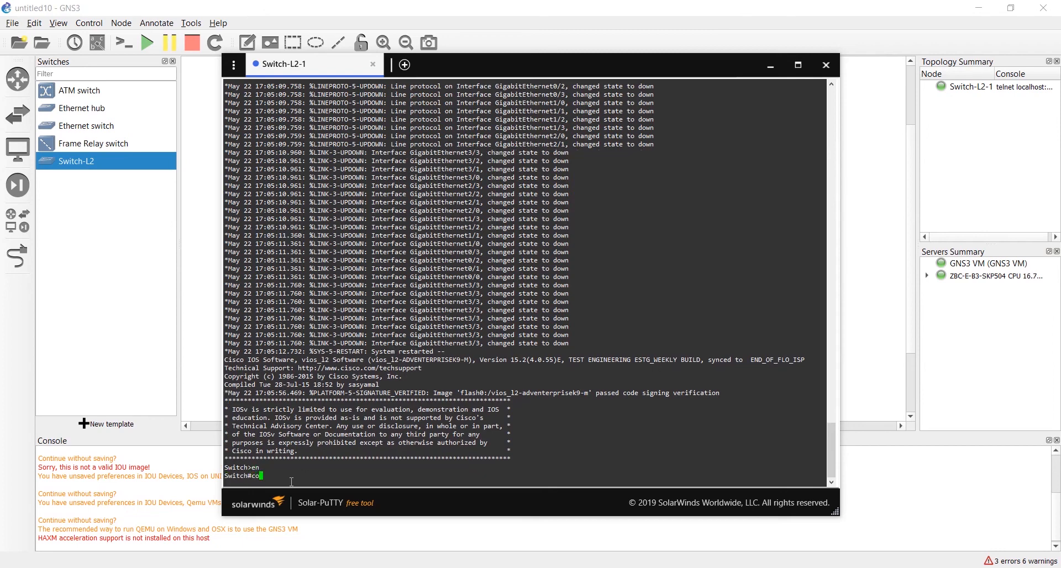
{"action": "type", "text": "conf t"}
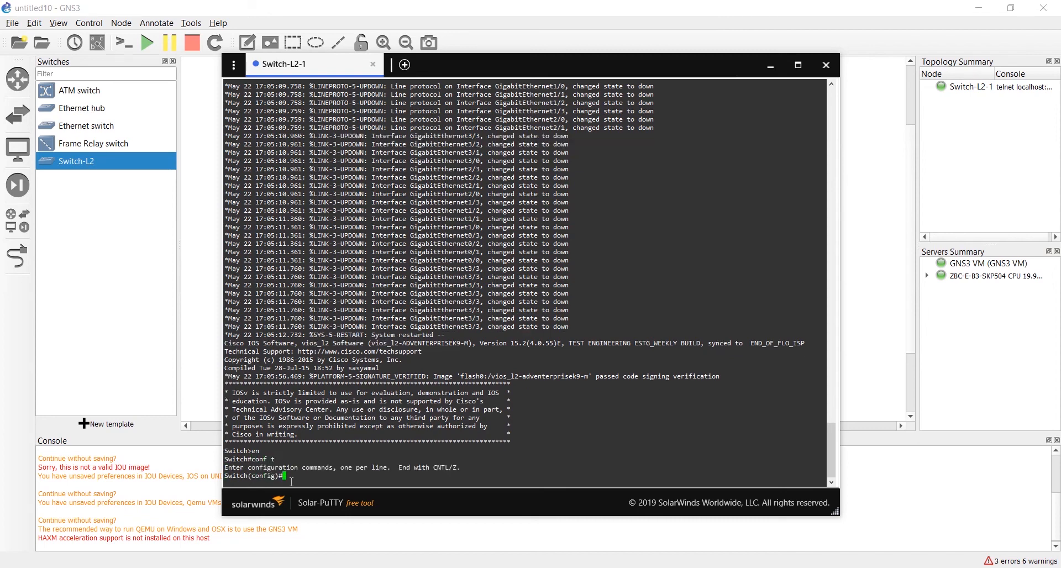
{"action": "type", "text": "vlan"}
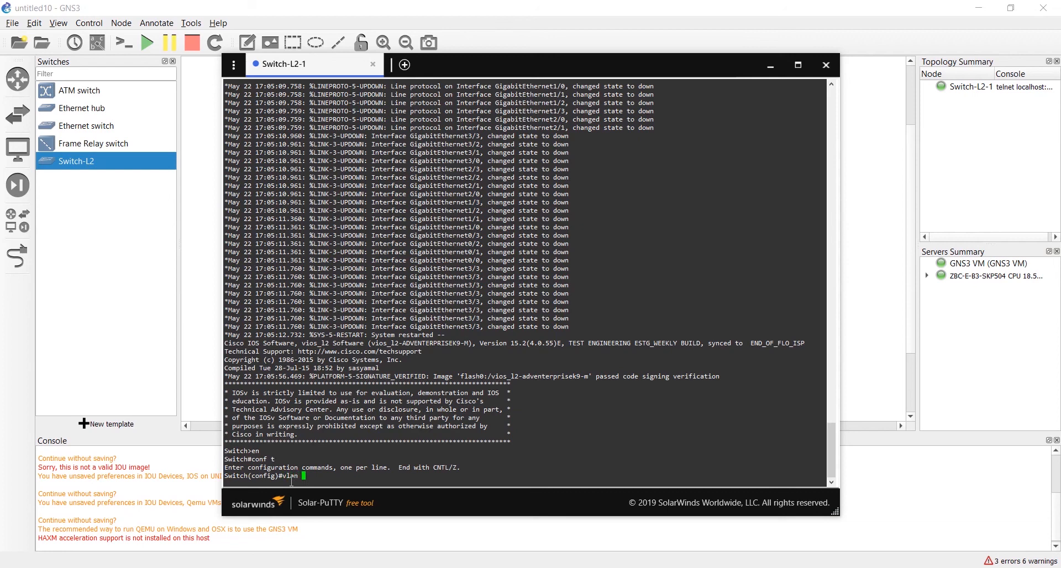
{"action": "type", "text": "30"}
{"action": "type", "text": "exit"}
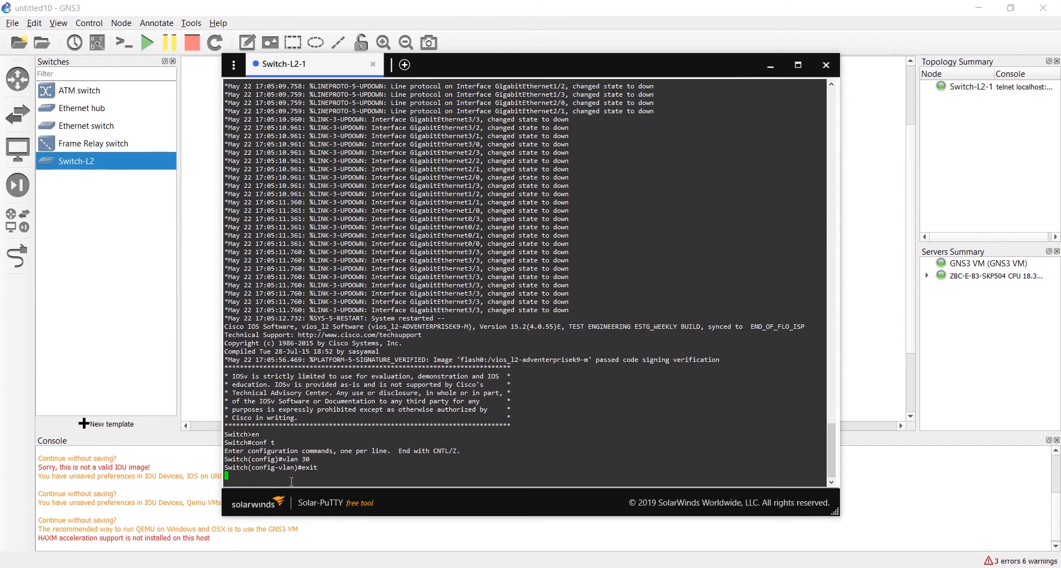
- Create interface Vlan30 with an IP address and return to global configuration
{"action": "type", "text": "interface vlan"}
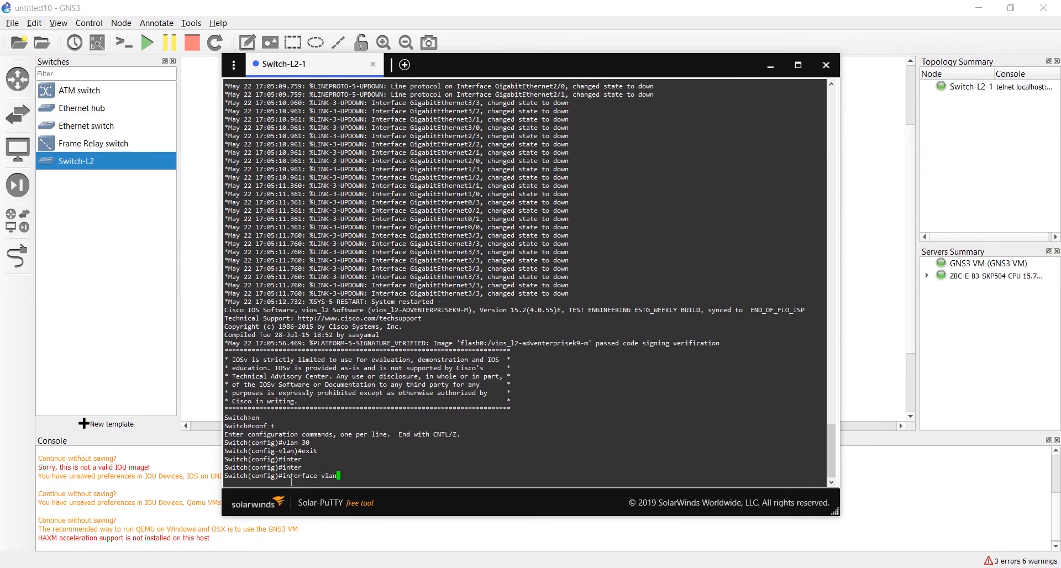
{"action": "type", "text": "30"}
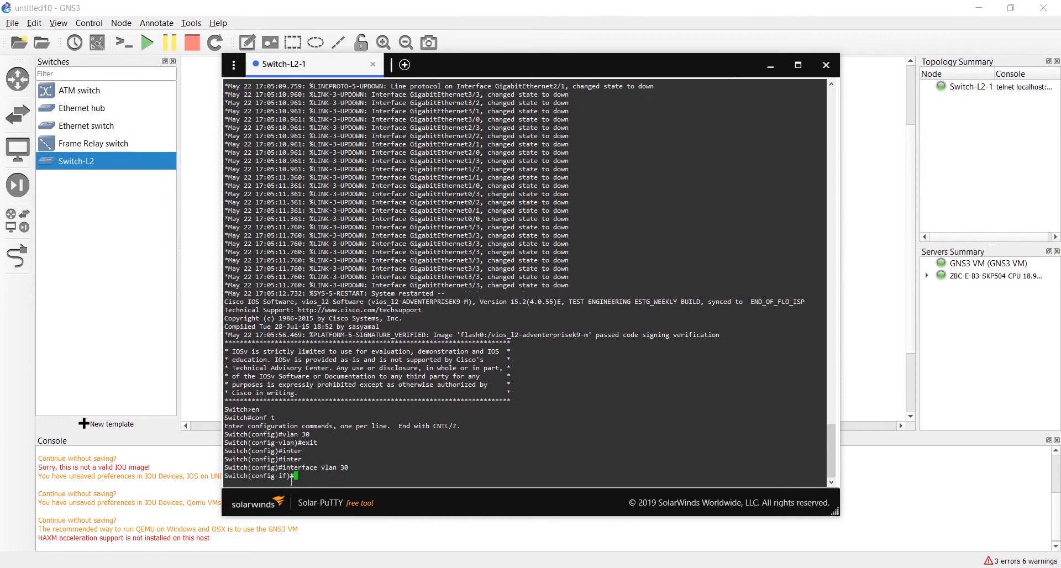
{"action": "type", "text": "ip address"}
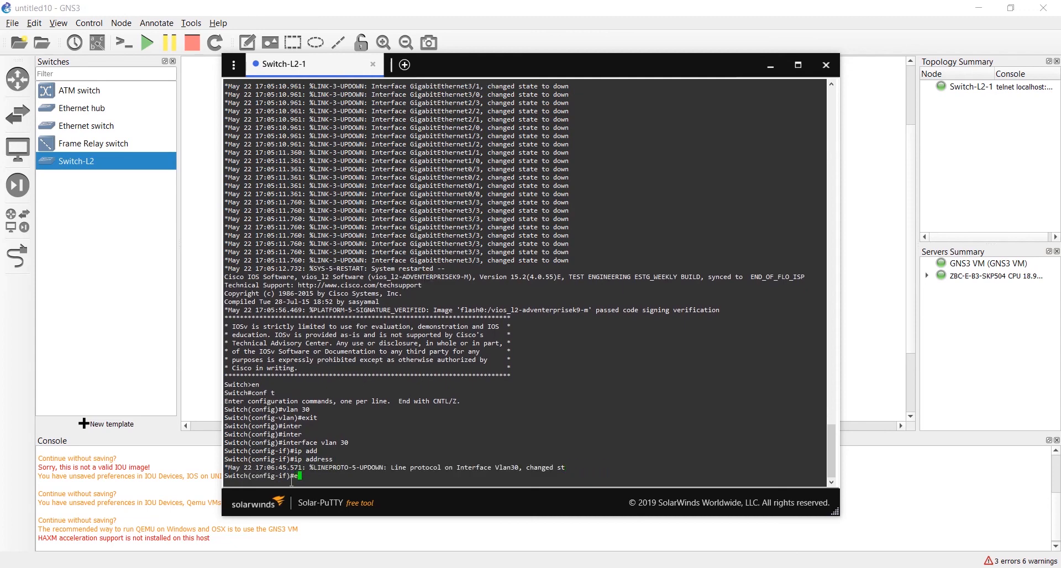
{"action": "type", "text": "exit"}
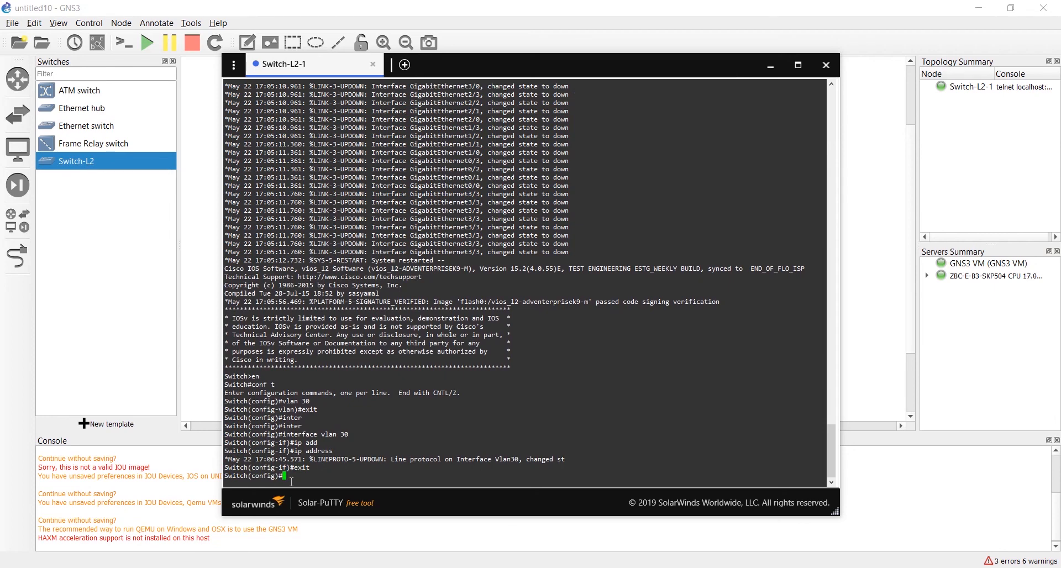
{"action": "type", "text": "spanning-tree"}
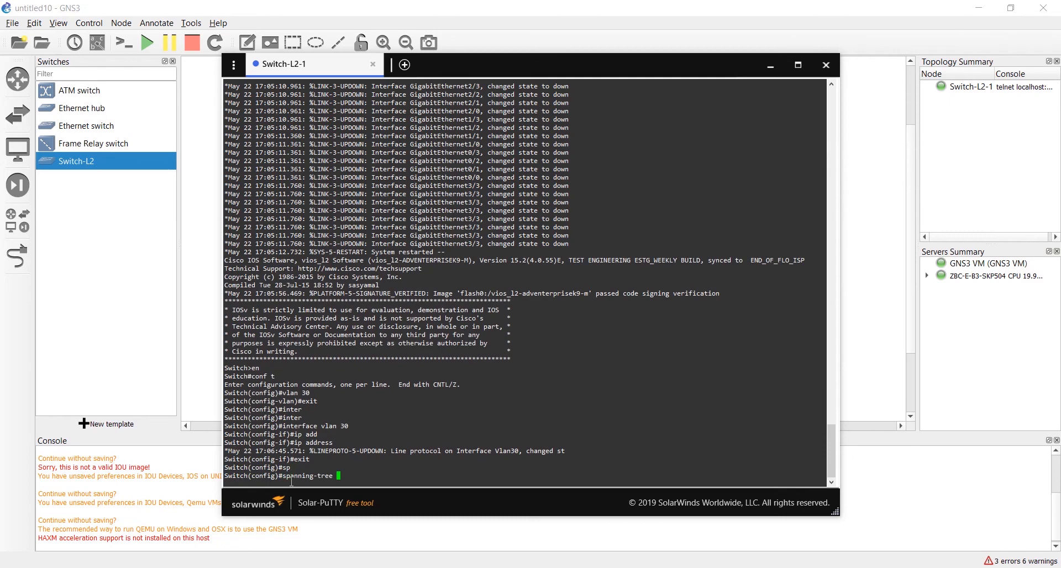
- List spanning-tree, portfast and VTP mode options; VTP version 3 is refused without a domain
{"action": "type", "text": "?"}
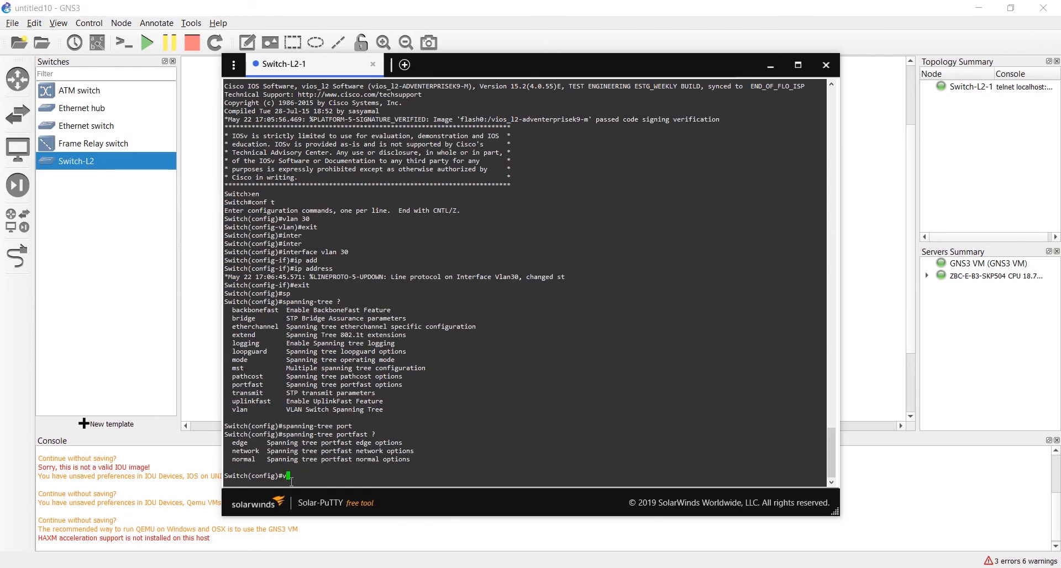
{"action": "type", "text": "tp"}
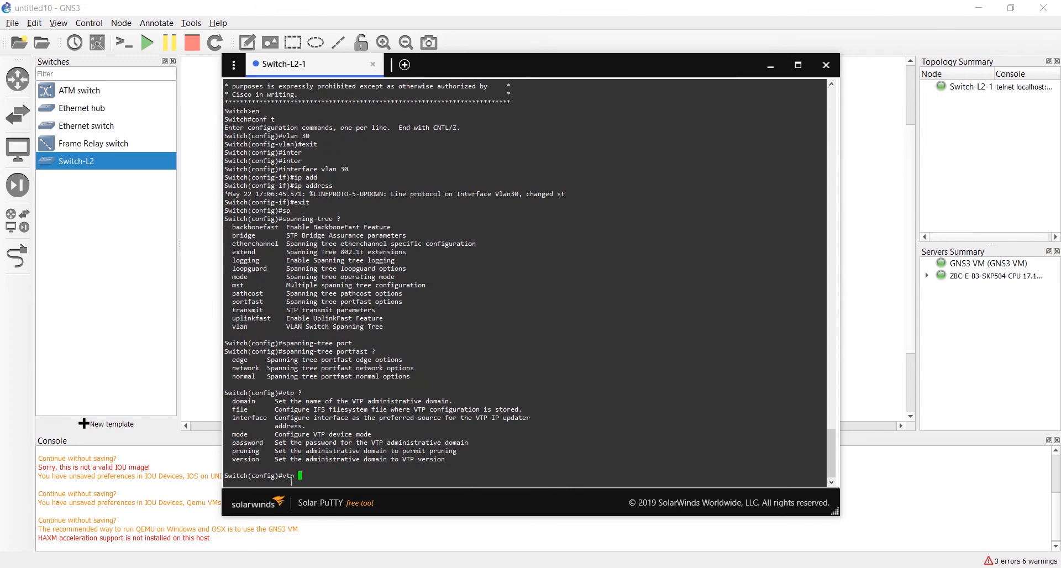
{"action": "type", "text": "mod"}
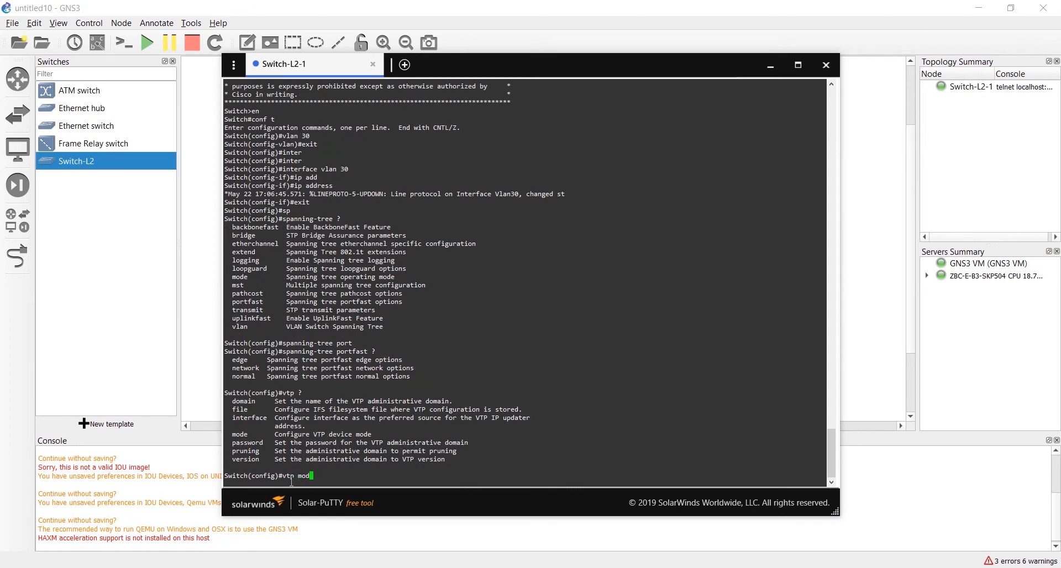
{"action": "type", "text": "?"}
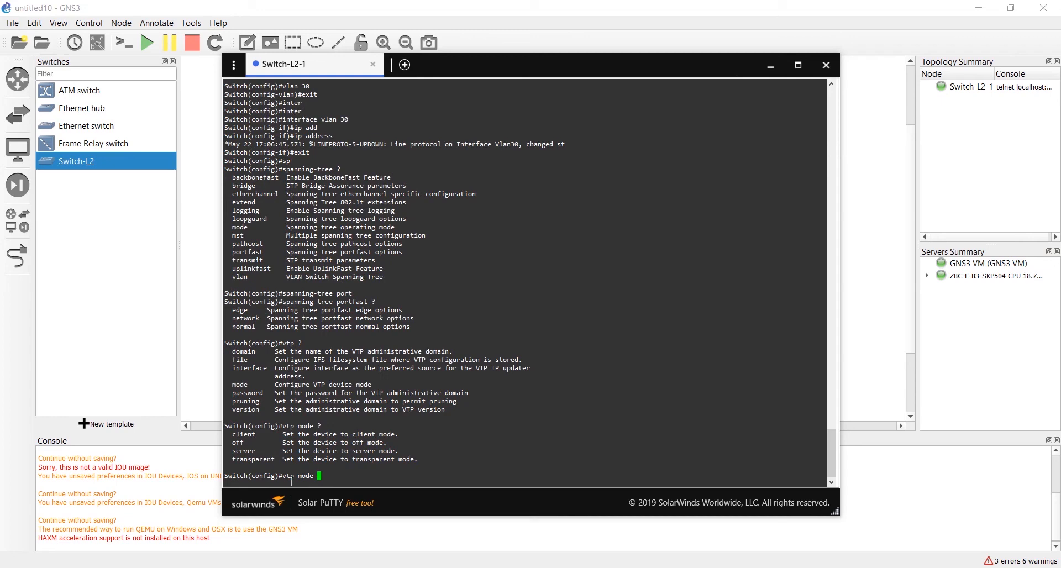
{"action": "key", "text": "BackSpace"}
{"action": "type", "text": "version"}
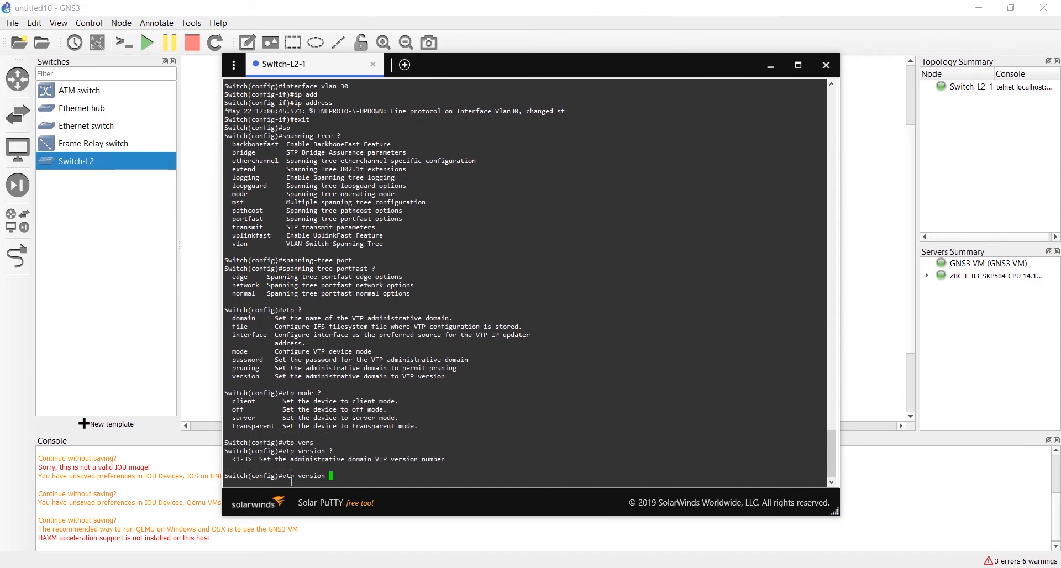
{"action": "type", "text": "3"}
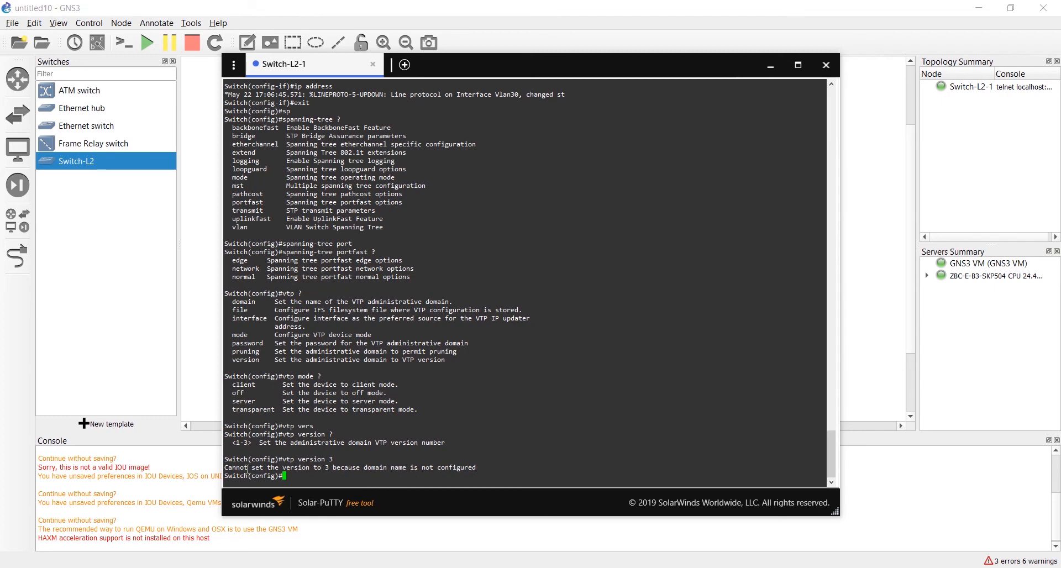
{"action": "mouse_move", "coordinate": [523, 367]}
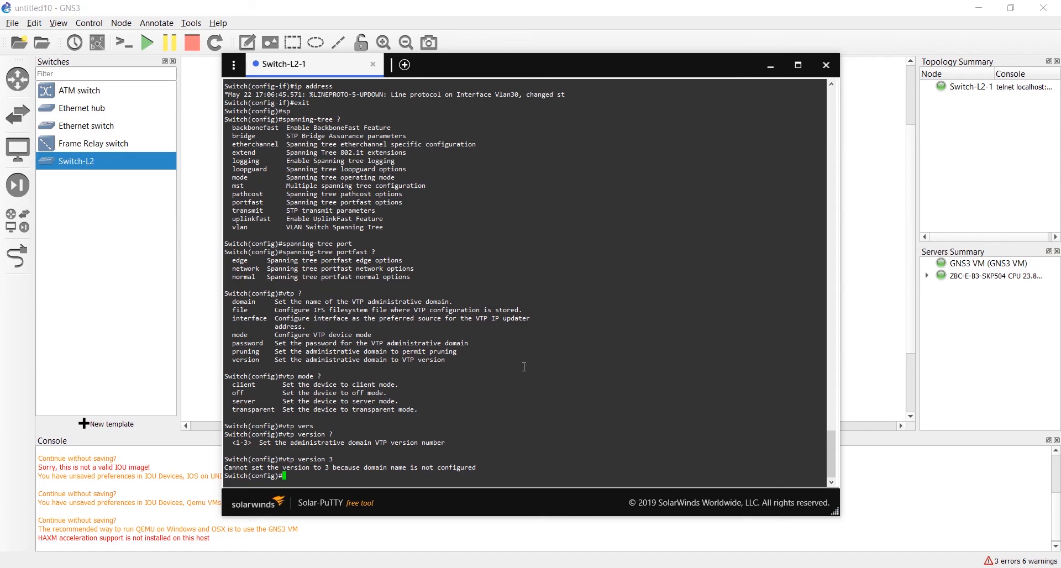